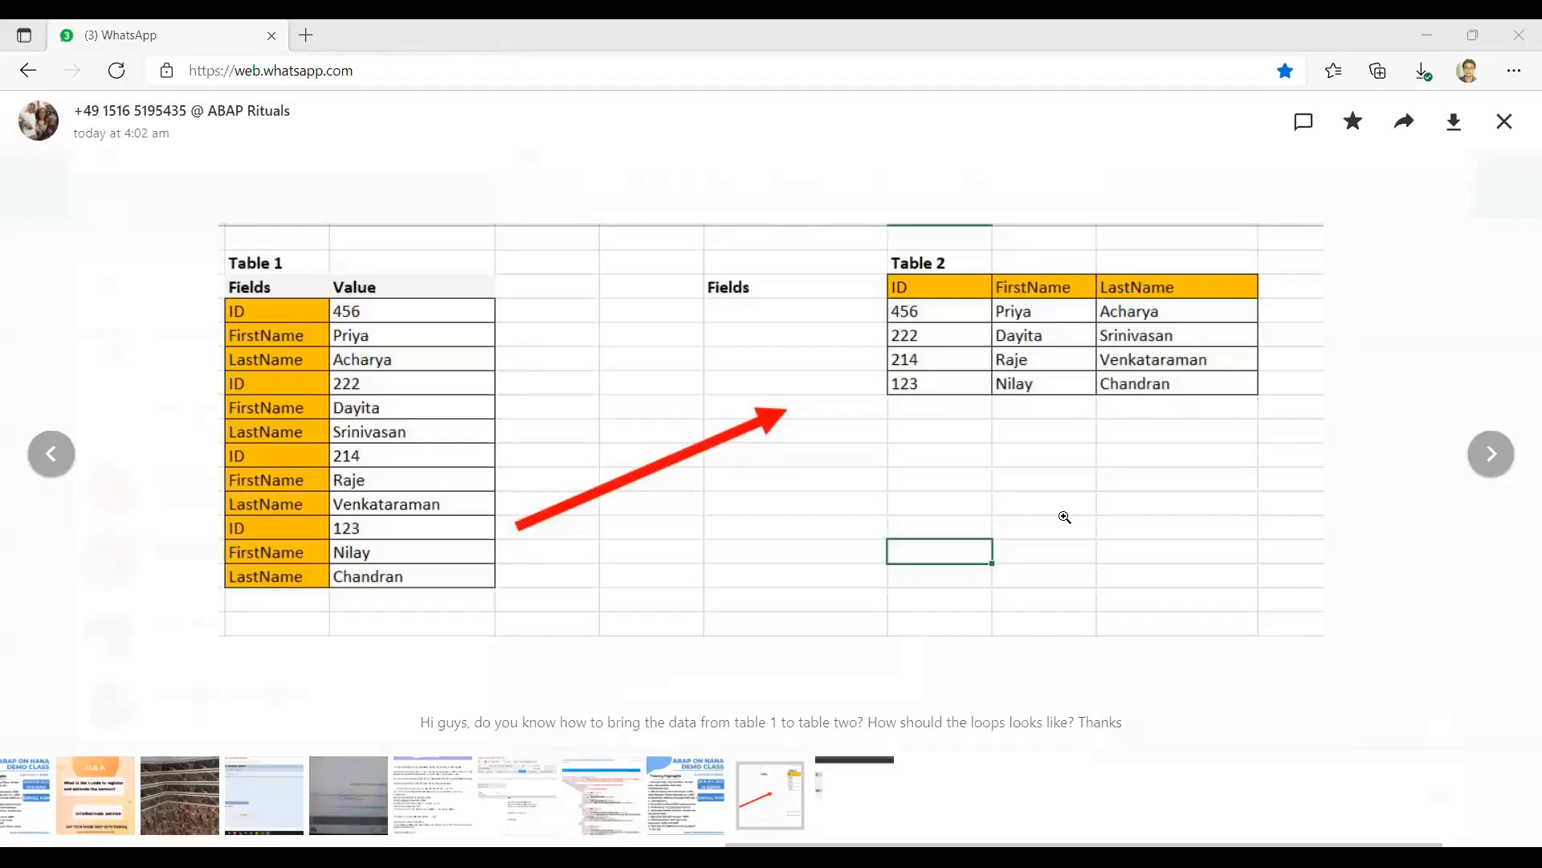
pyautogui.moveTo(1016, 520)
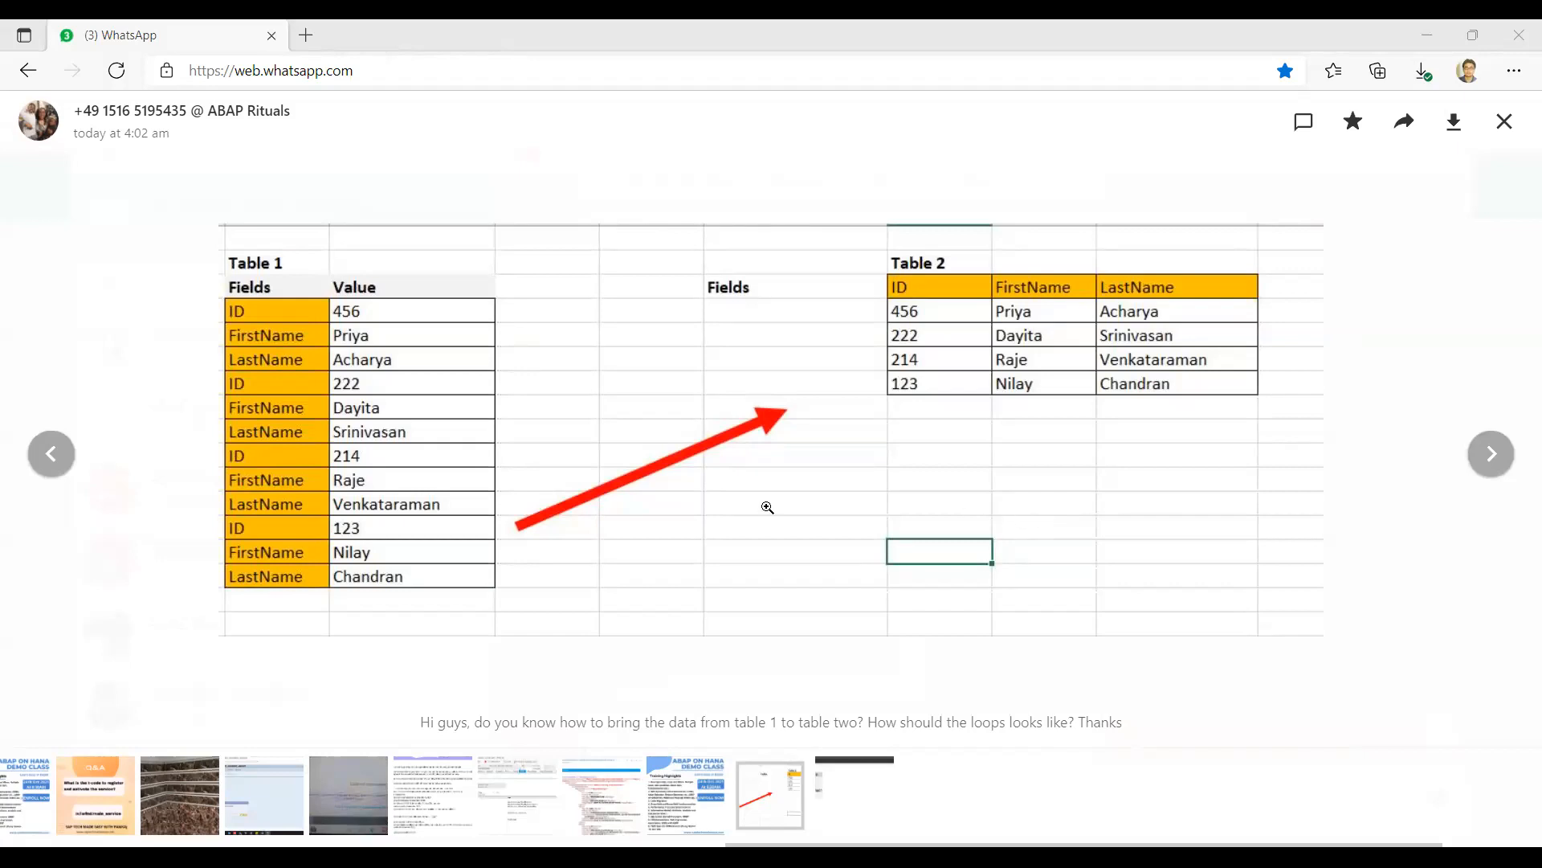
pyautogui.moveTo(410, 338)
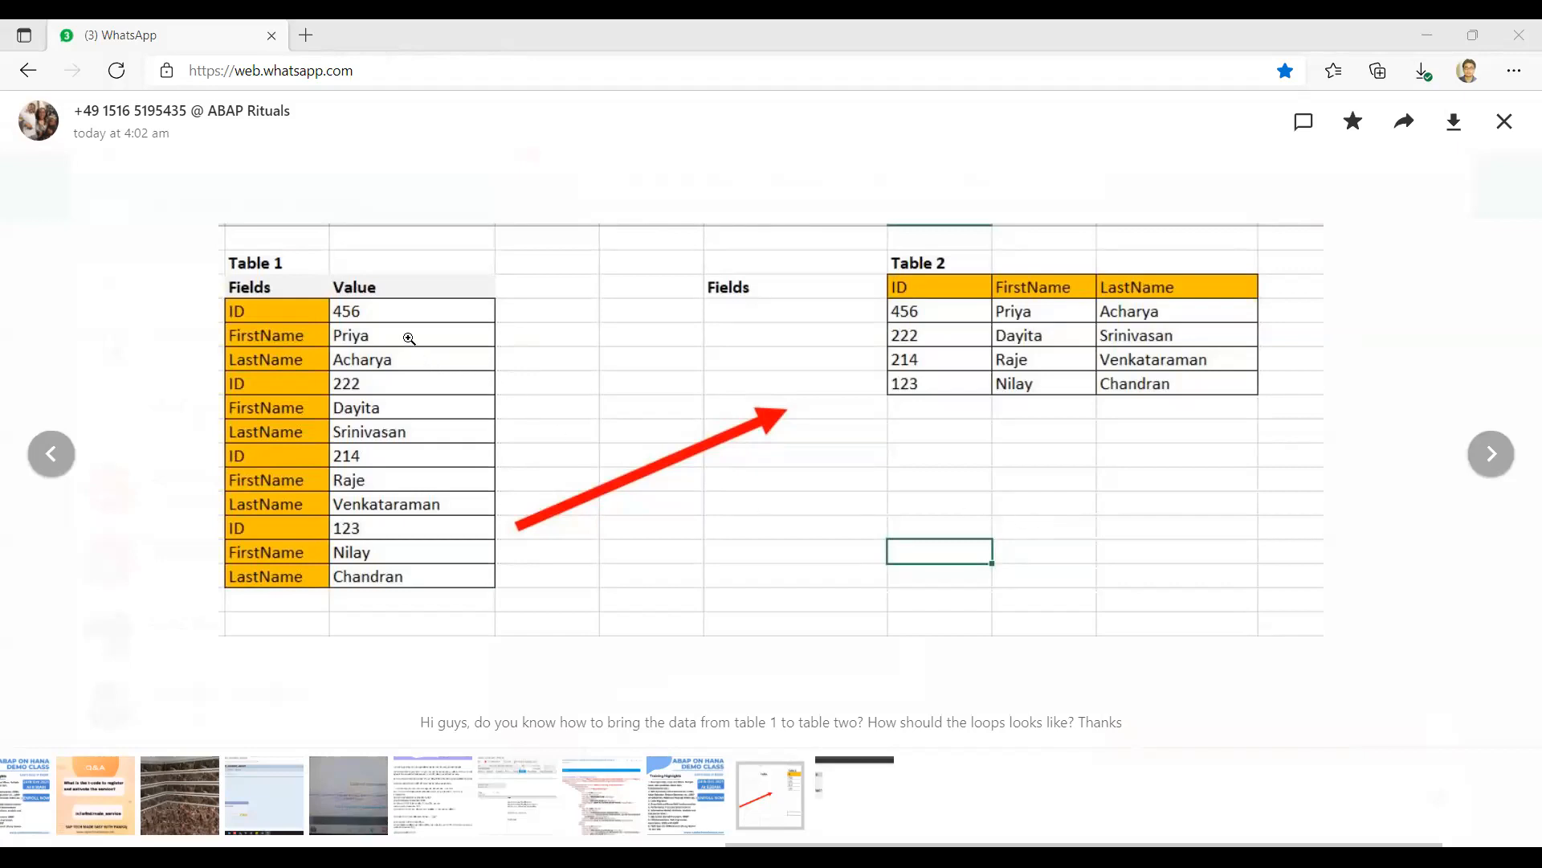
pyautogui.moveTo(670, 172)
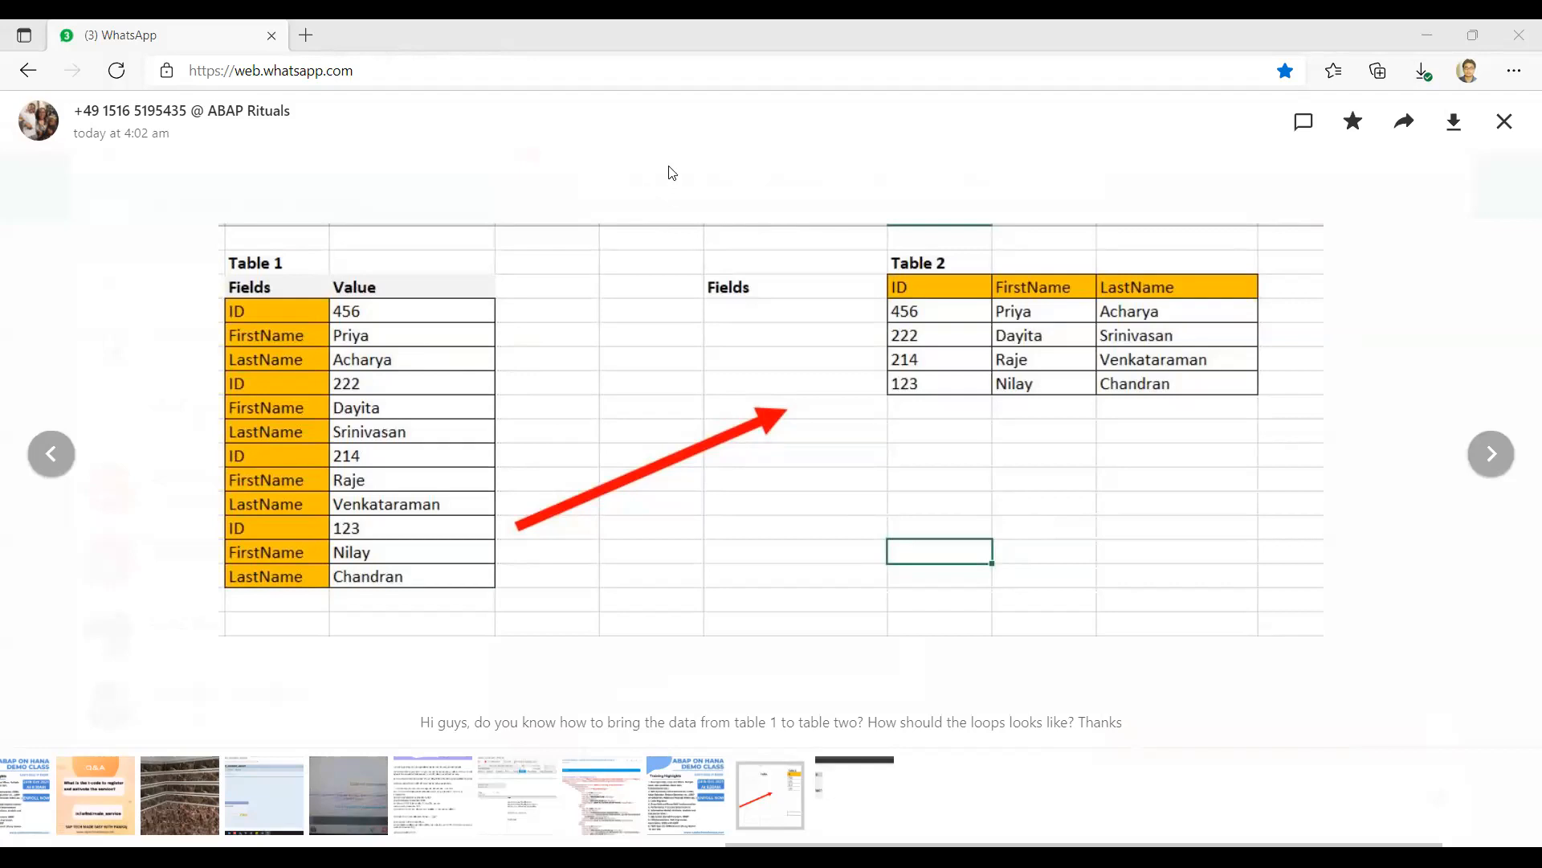
pyautogui.moveTo(572, 305)
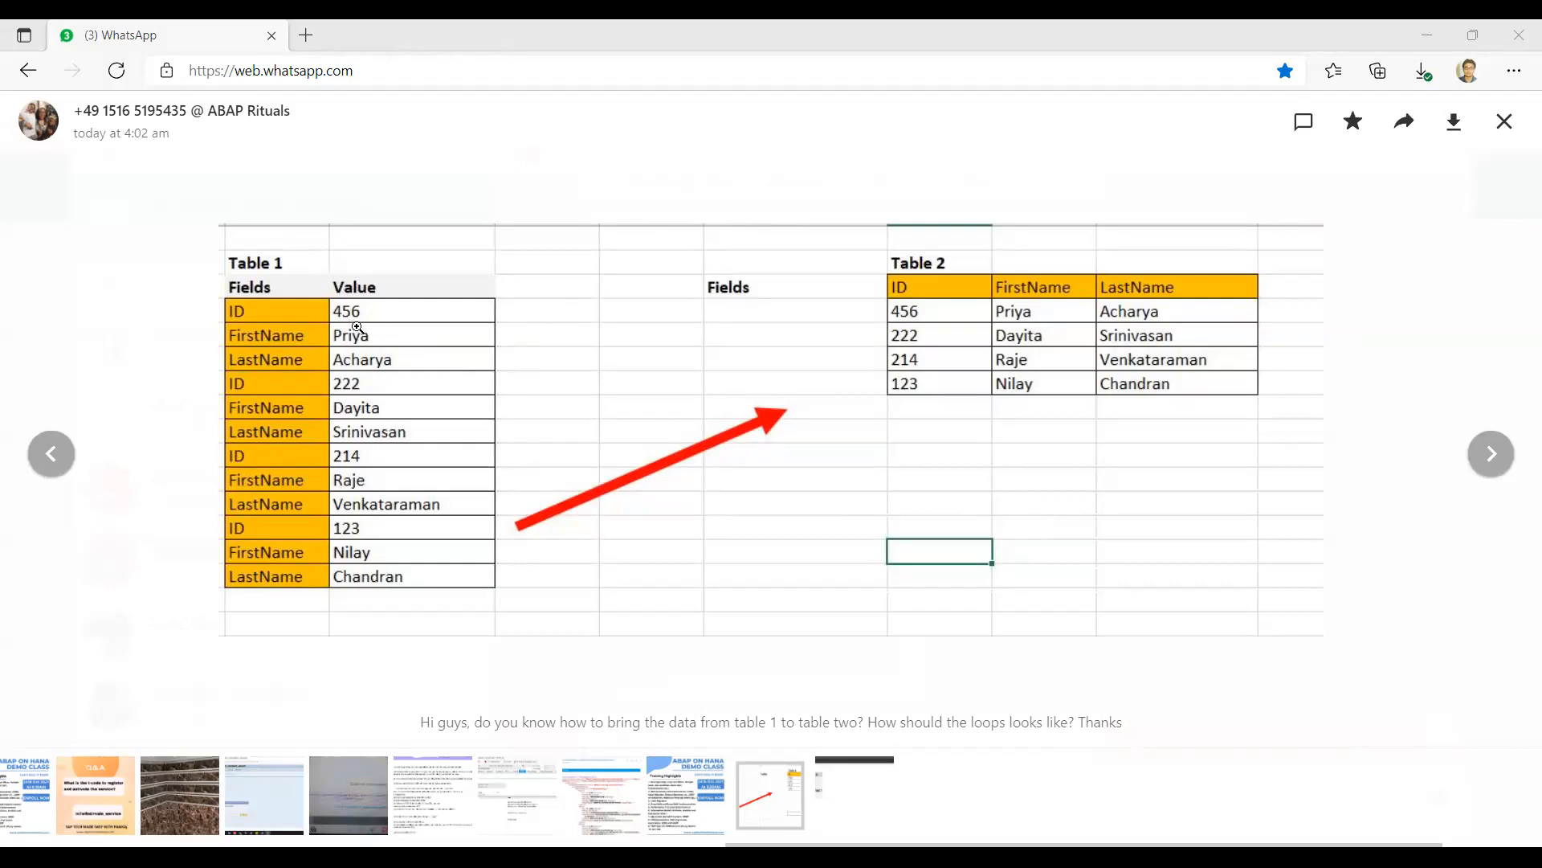
pyautogui.moveTo(356, 334)
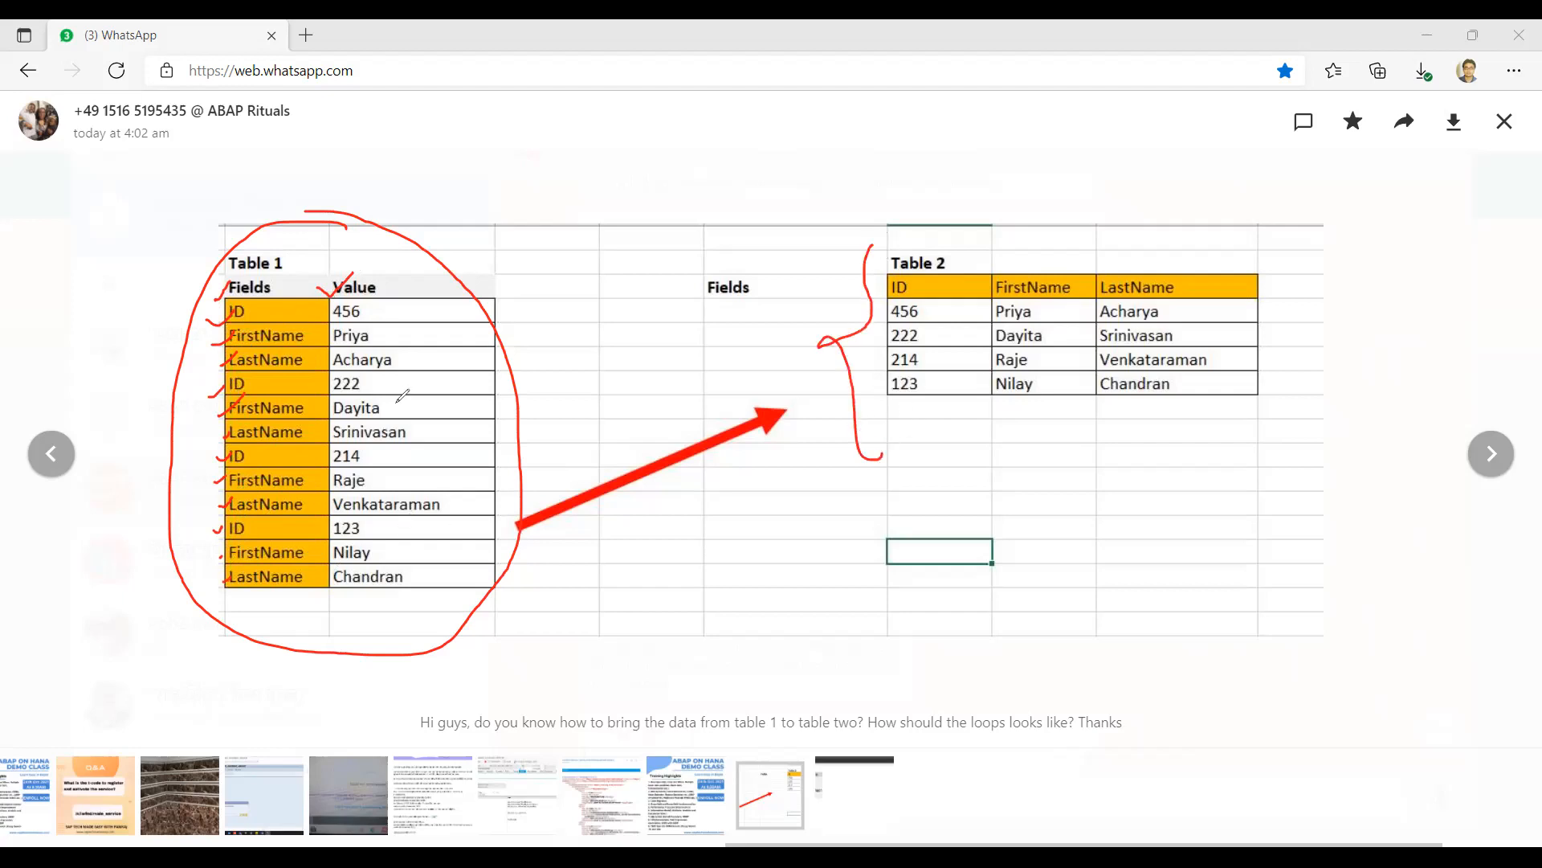
pyautogui.moveTo(604, 352)
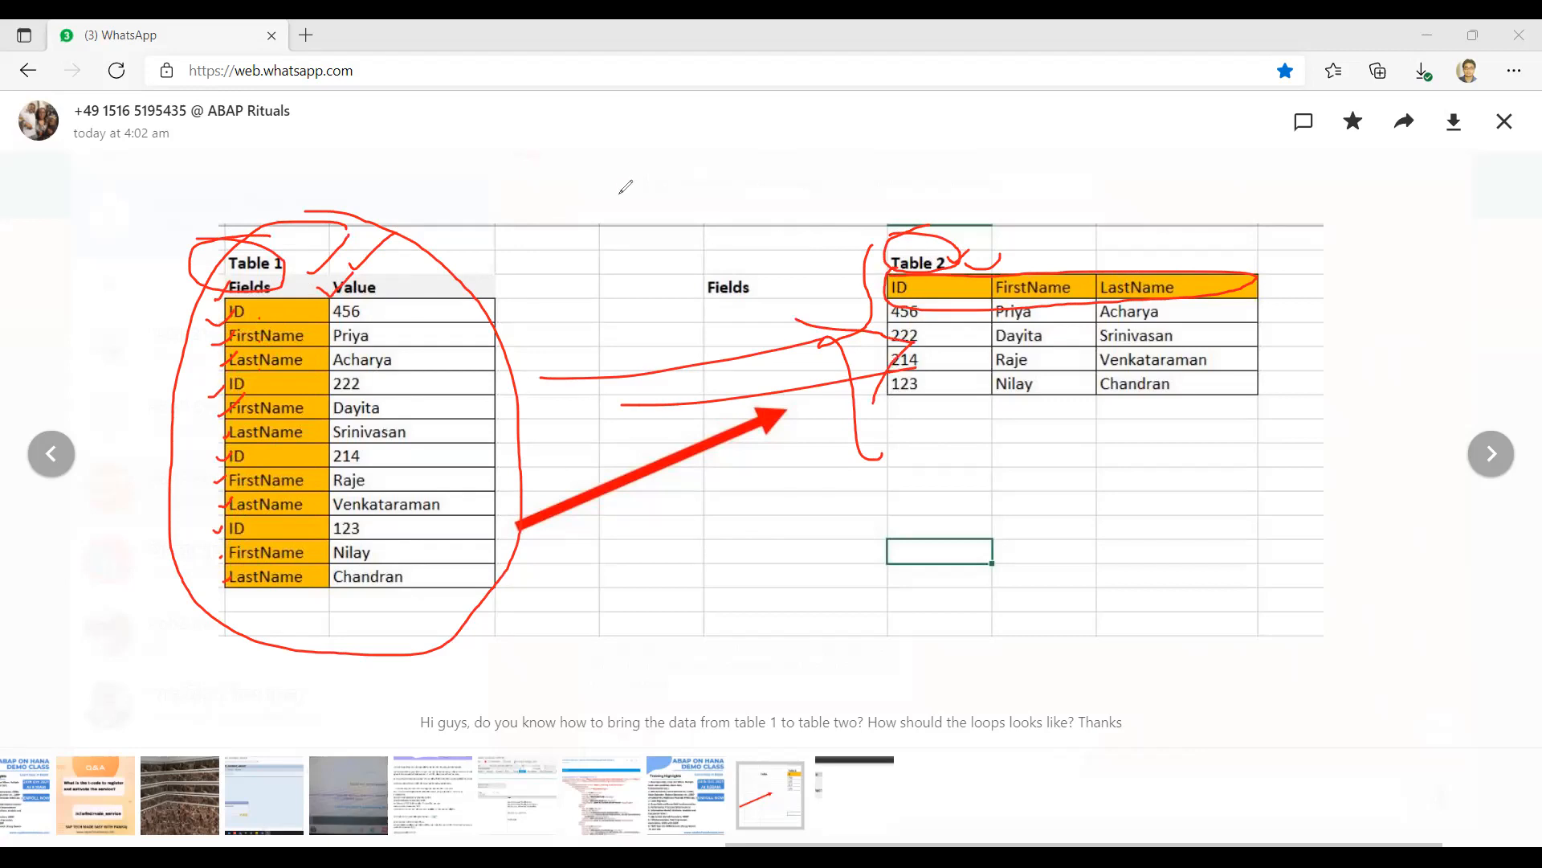
pyautogui.moveTo(826, 485)
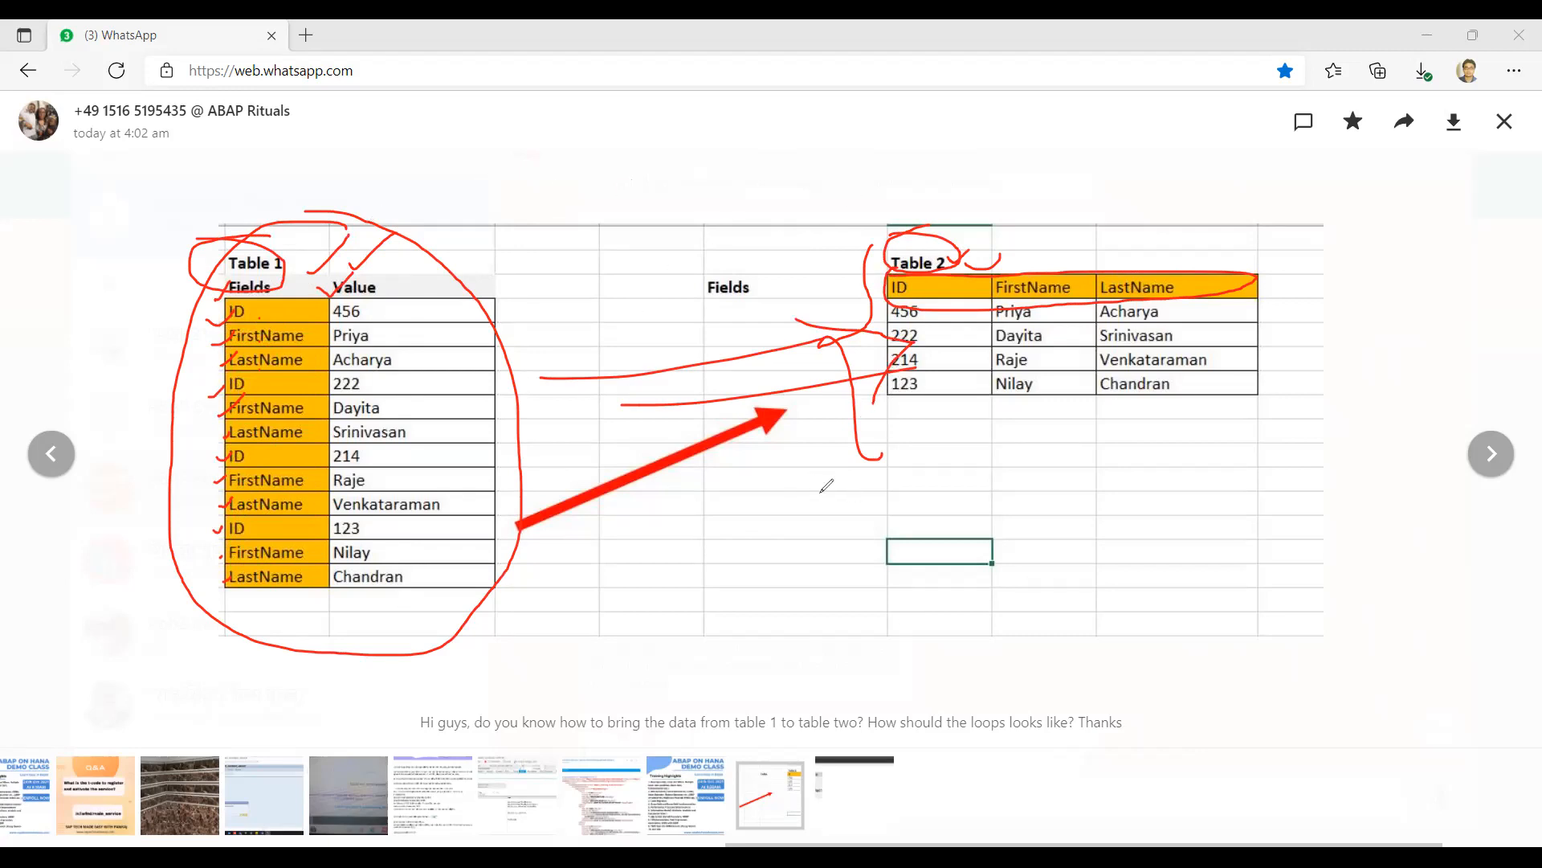
pyautogui.moveTo(906, 510)
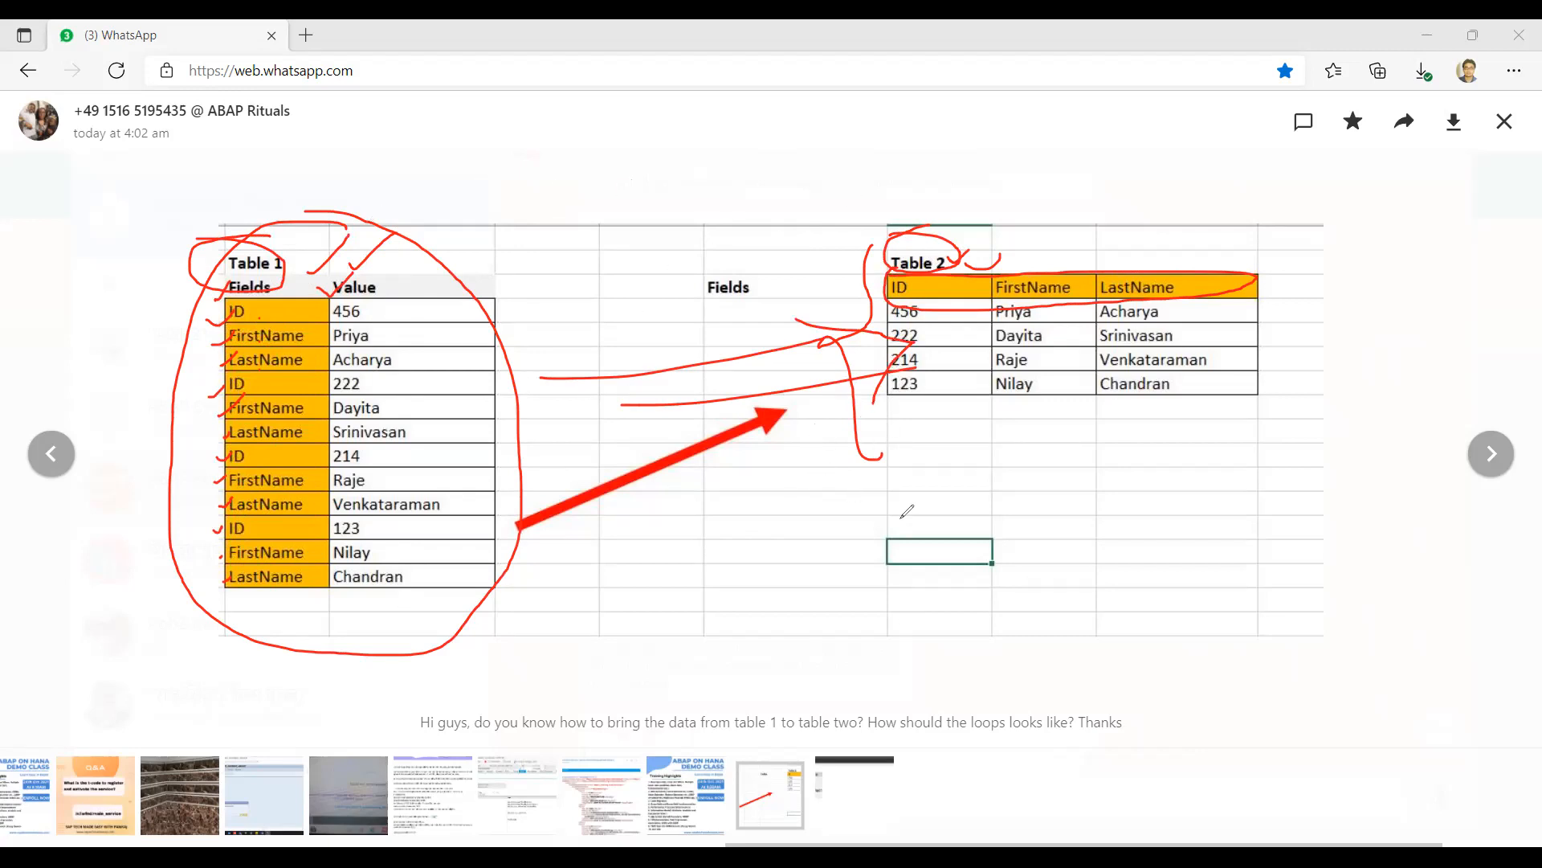
pyautogui.moveTo(924, 456)
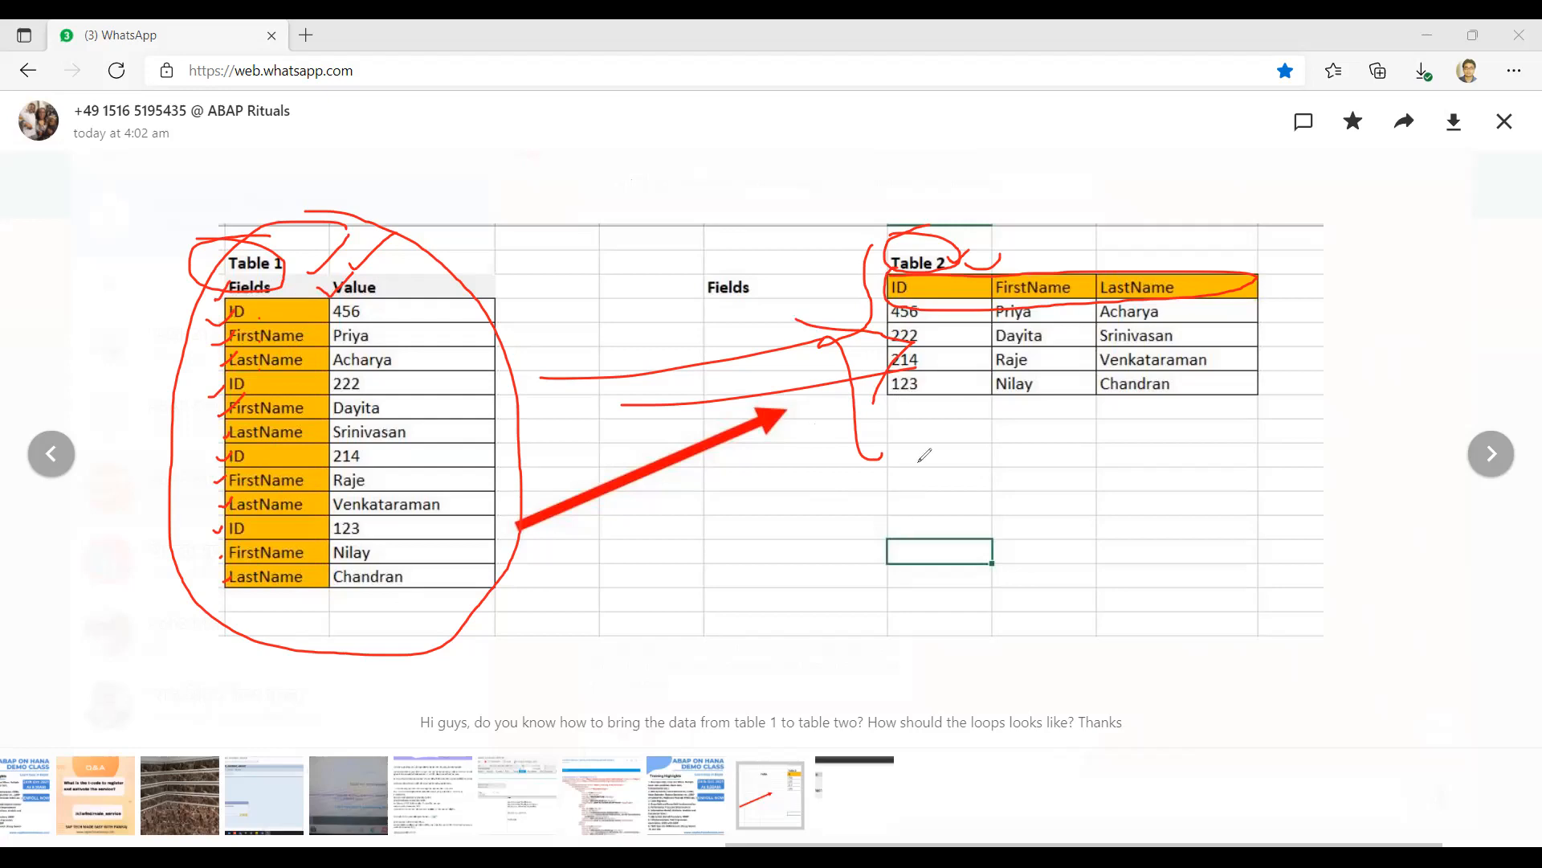
pyautogui.moveTo(915, 495)
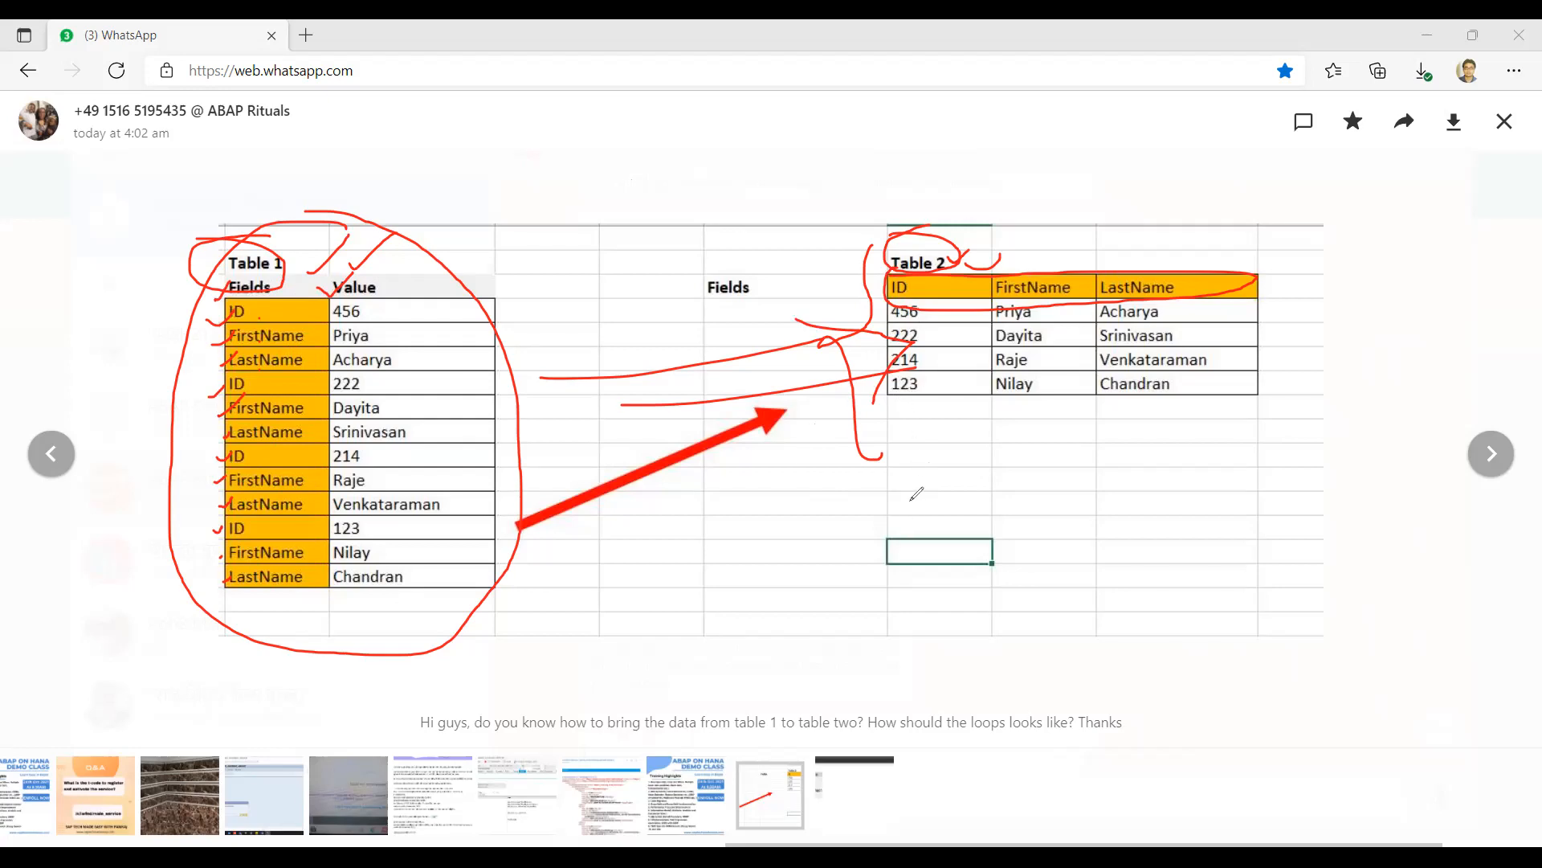
pyautogui.moveTo(911, 54)
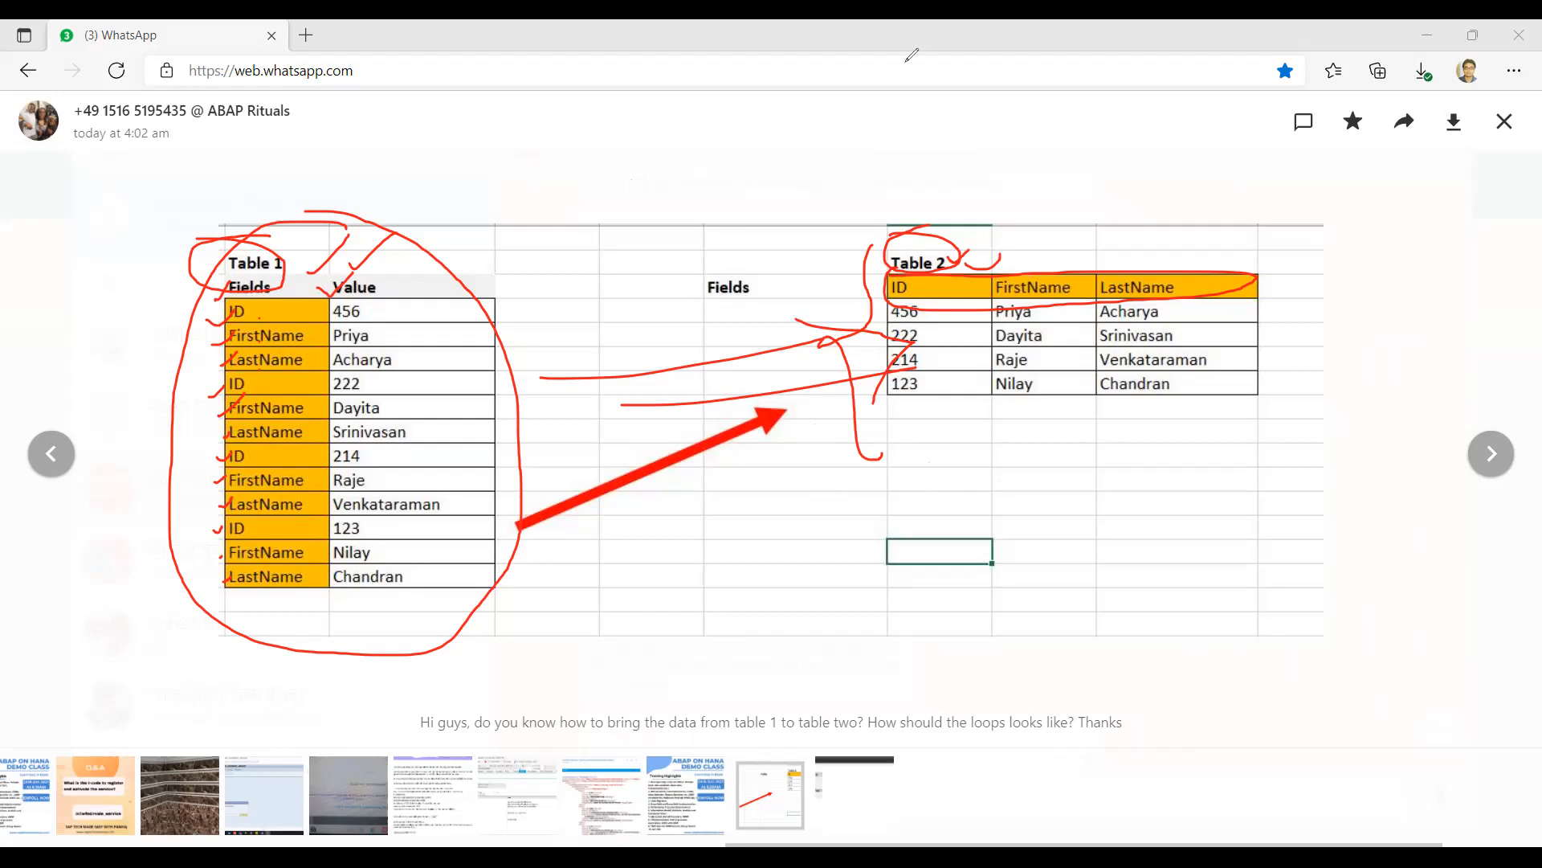
pyautogui.moveTo(1155, 684)
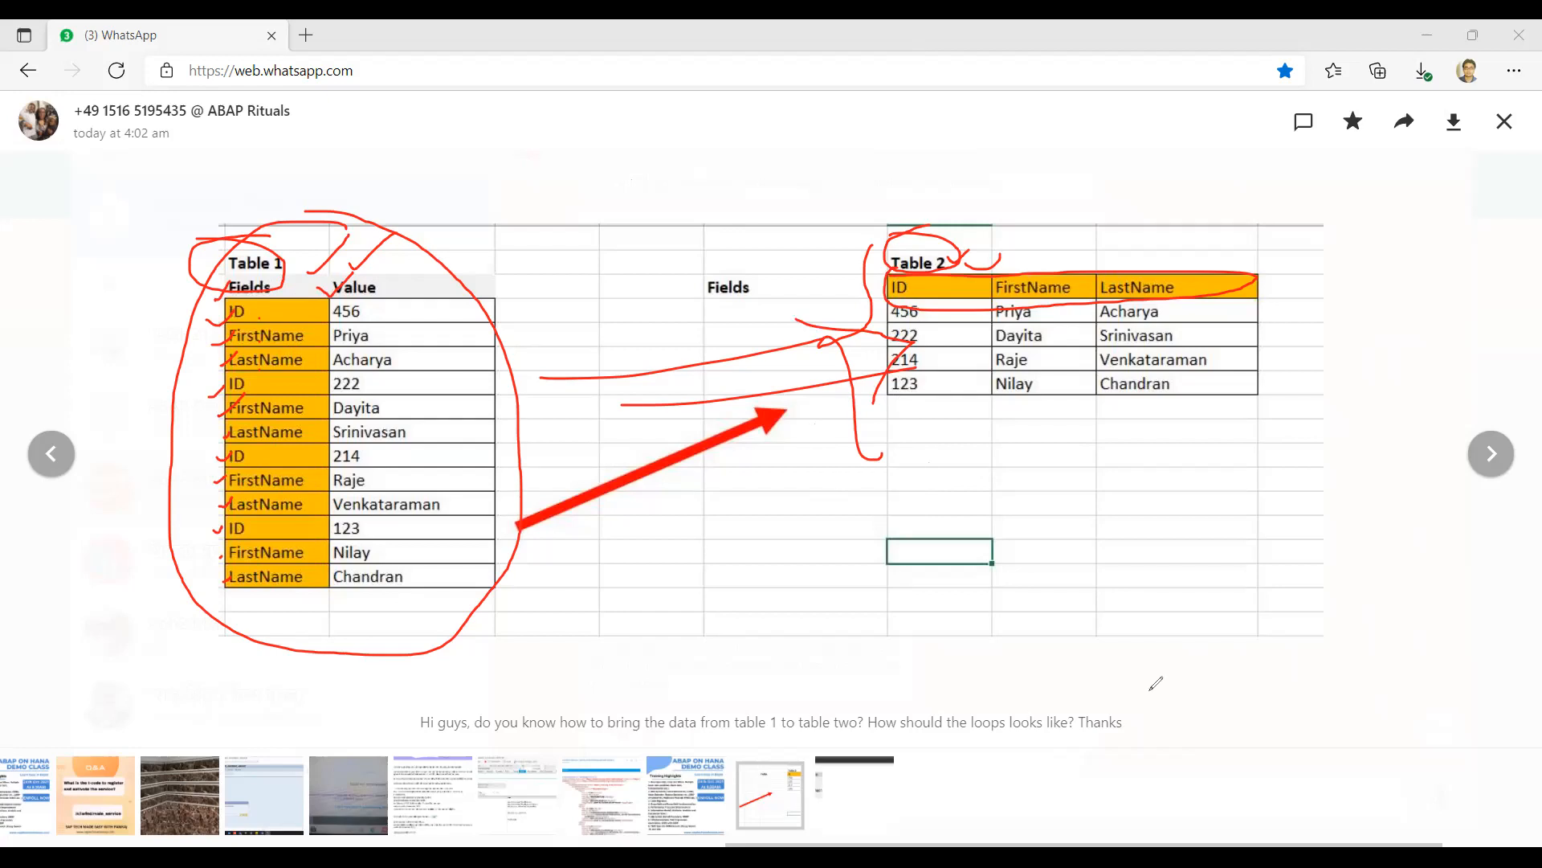
pyautogui.moveTo(1334, 455)
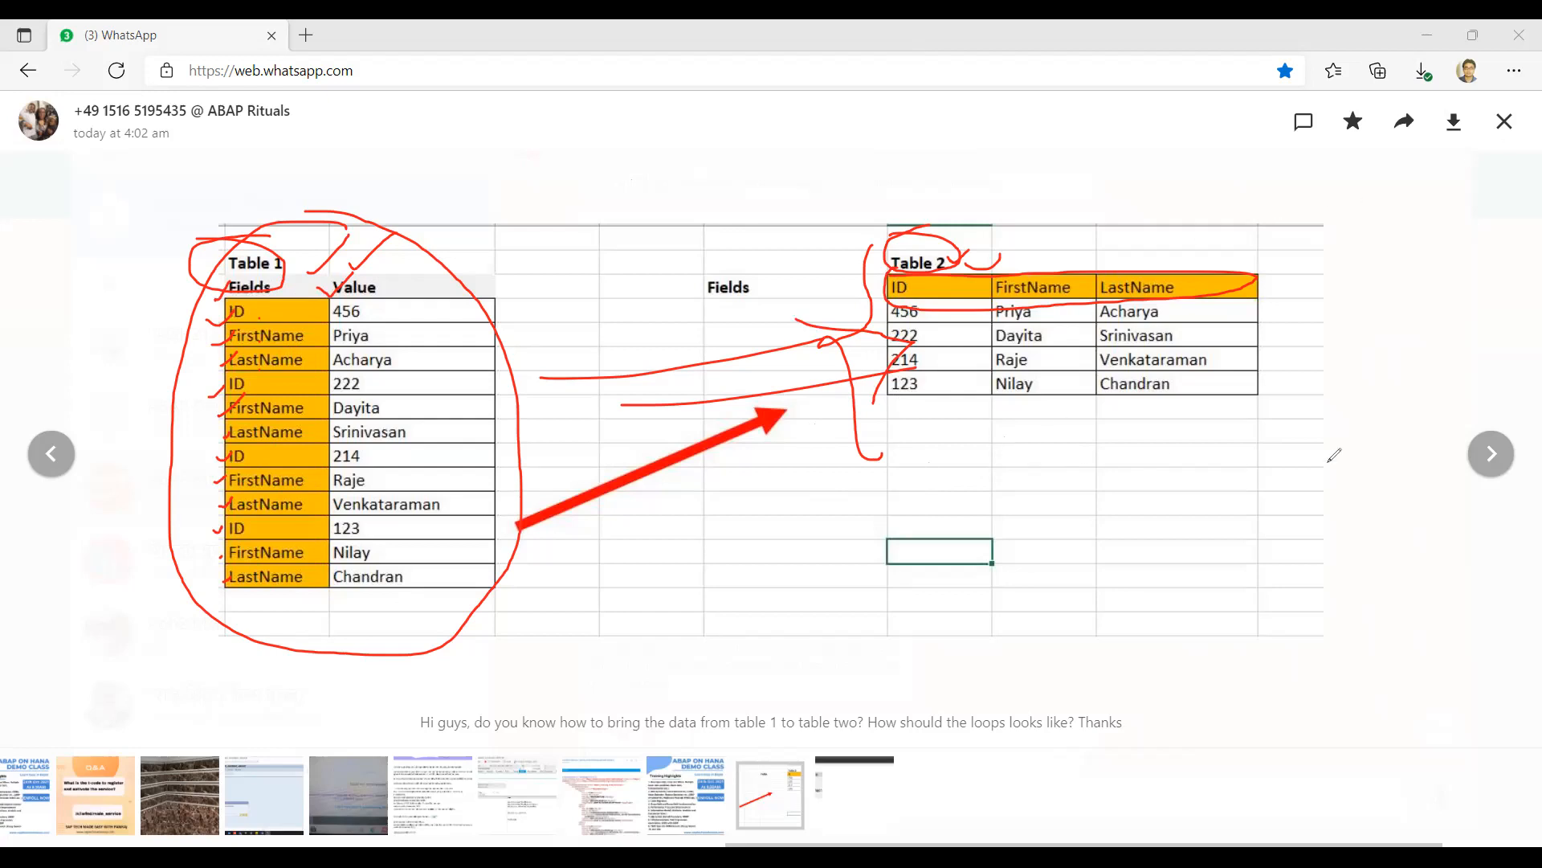
pyautogui.moveTo(972, 175)
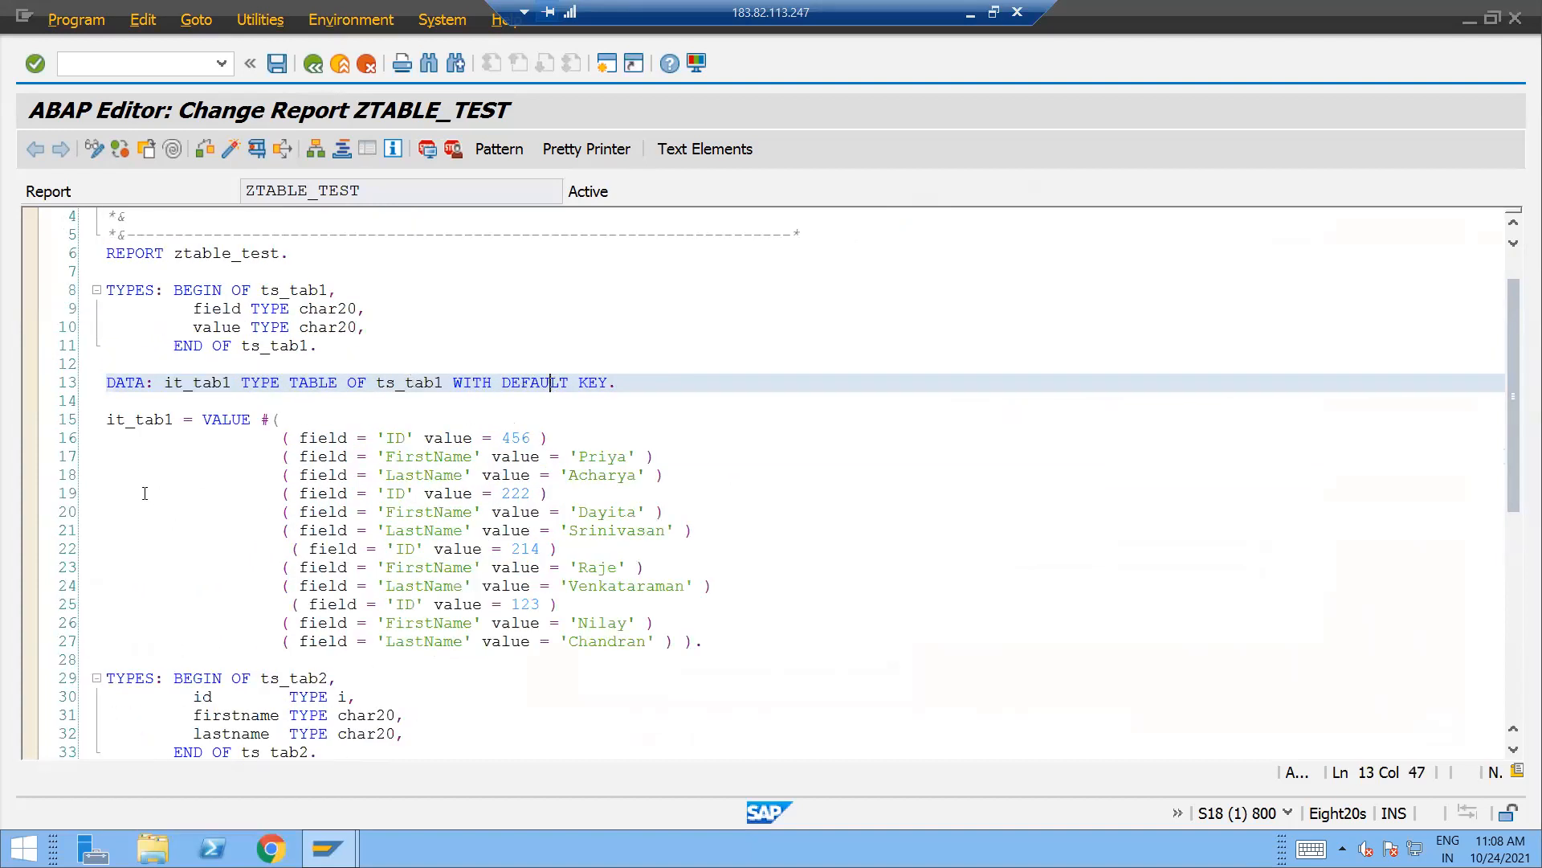
# - Review the it_tab1 VALUE initialisation and the it_tab2 type with id, firstname and lastname fields, then move down to the loop
pyautogui.doubleClick(225, 419)
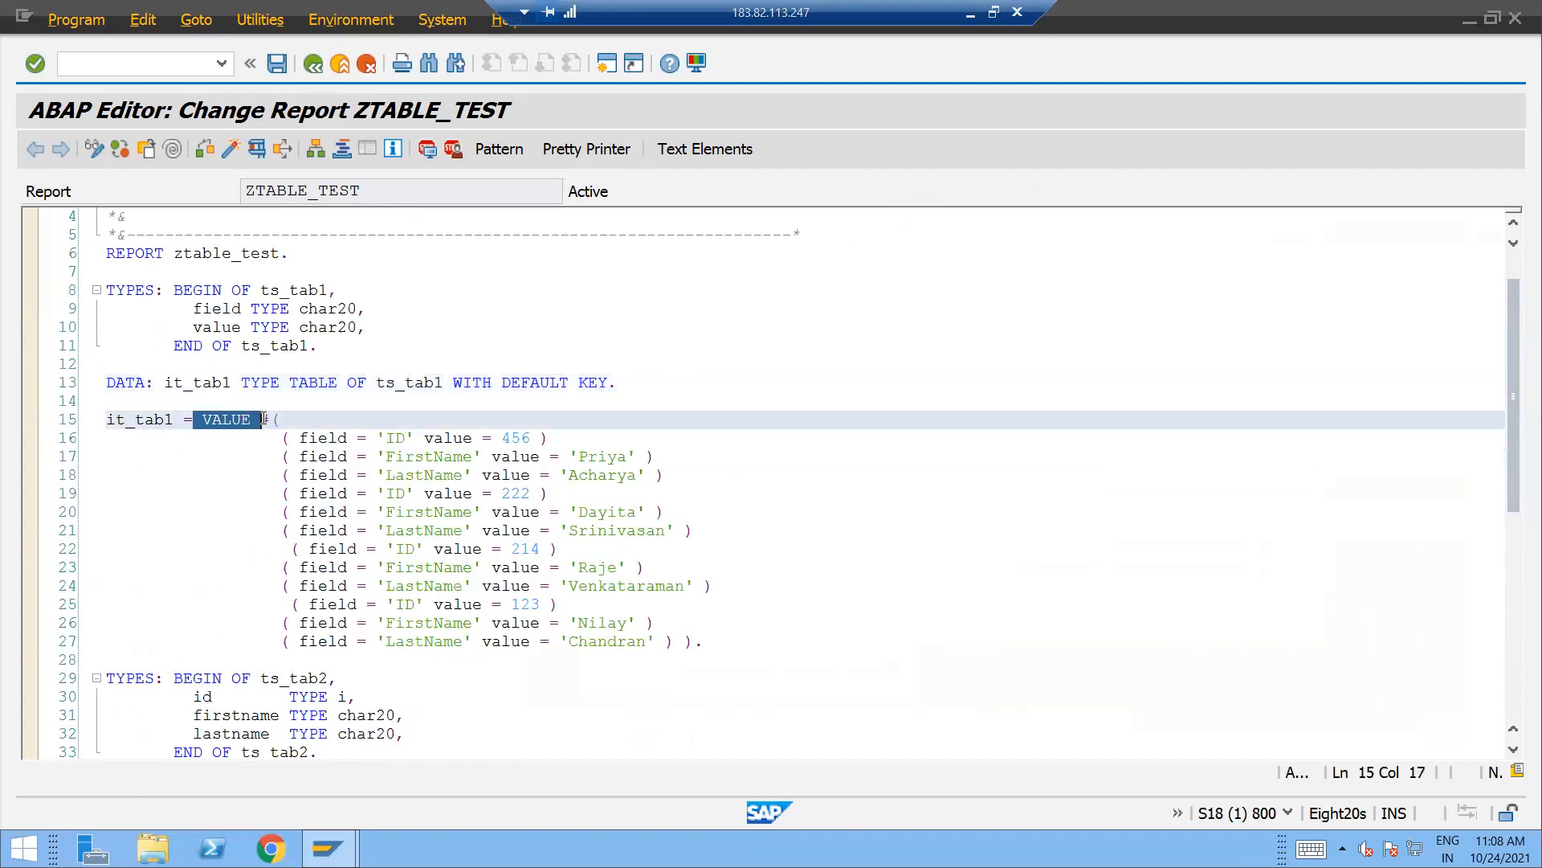
pyautogui.doubleClick(147, 419)
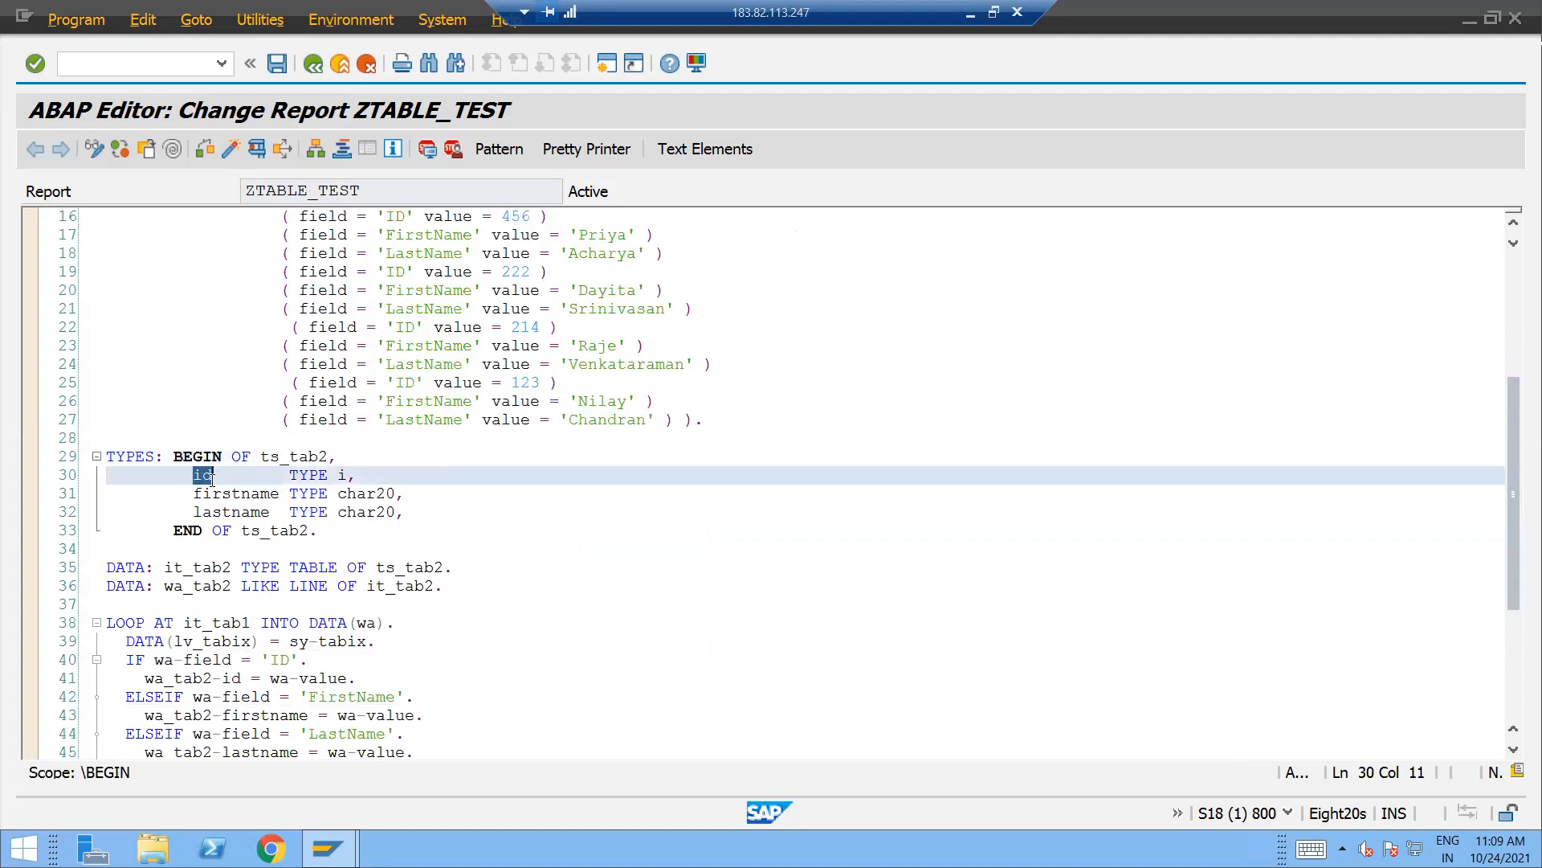
pyautogui.moveTo(192, 474); pyautogui.dragTo(408, 511)
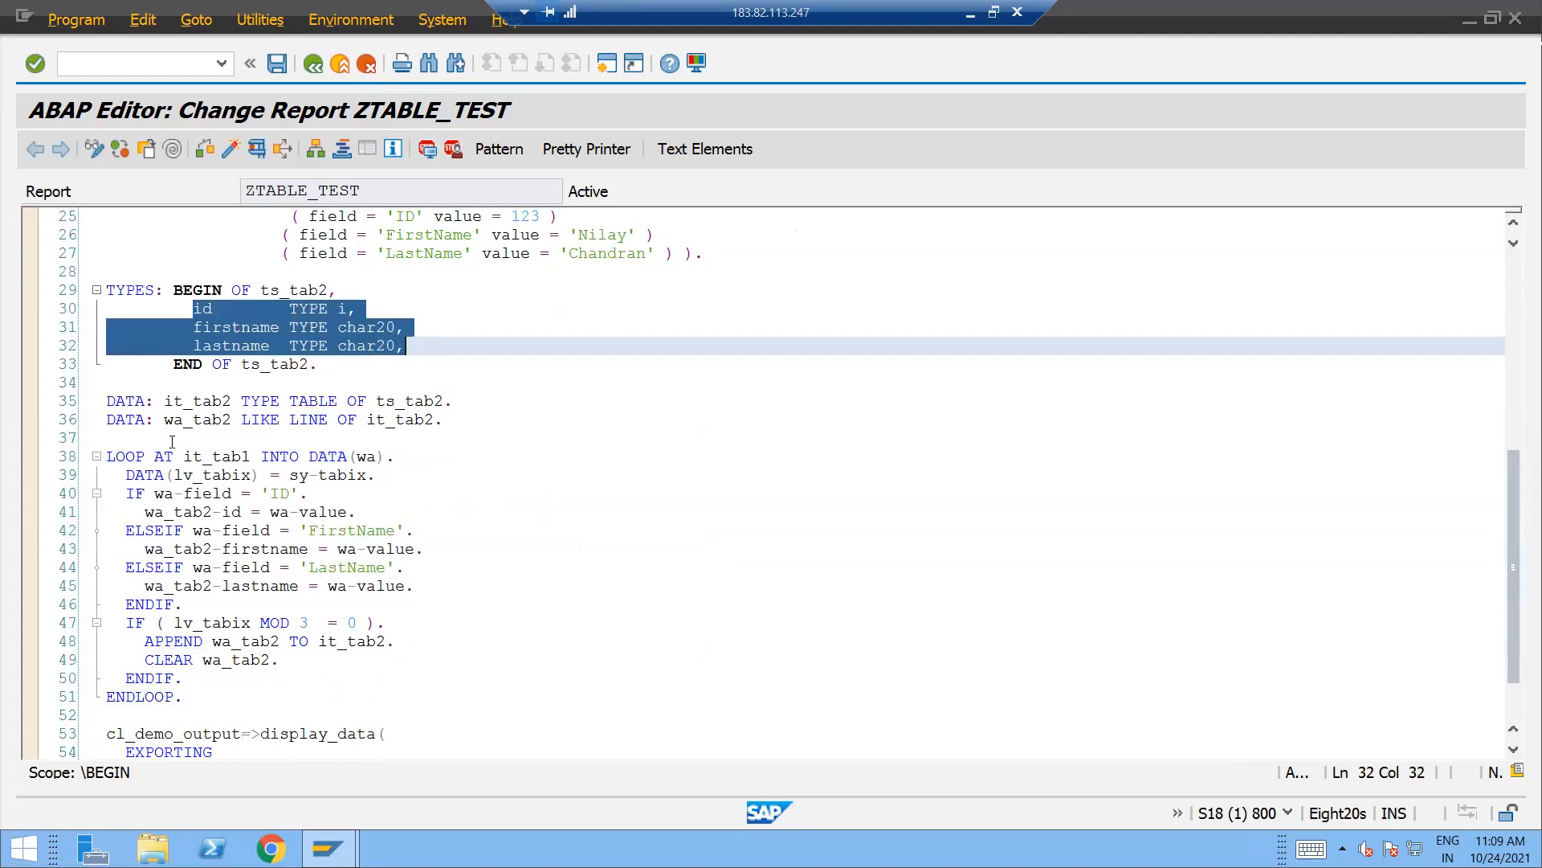
pyautogui.doubleClick(196, 401)
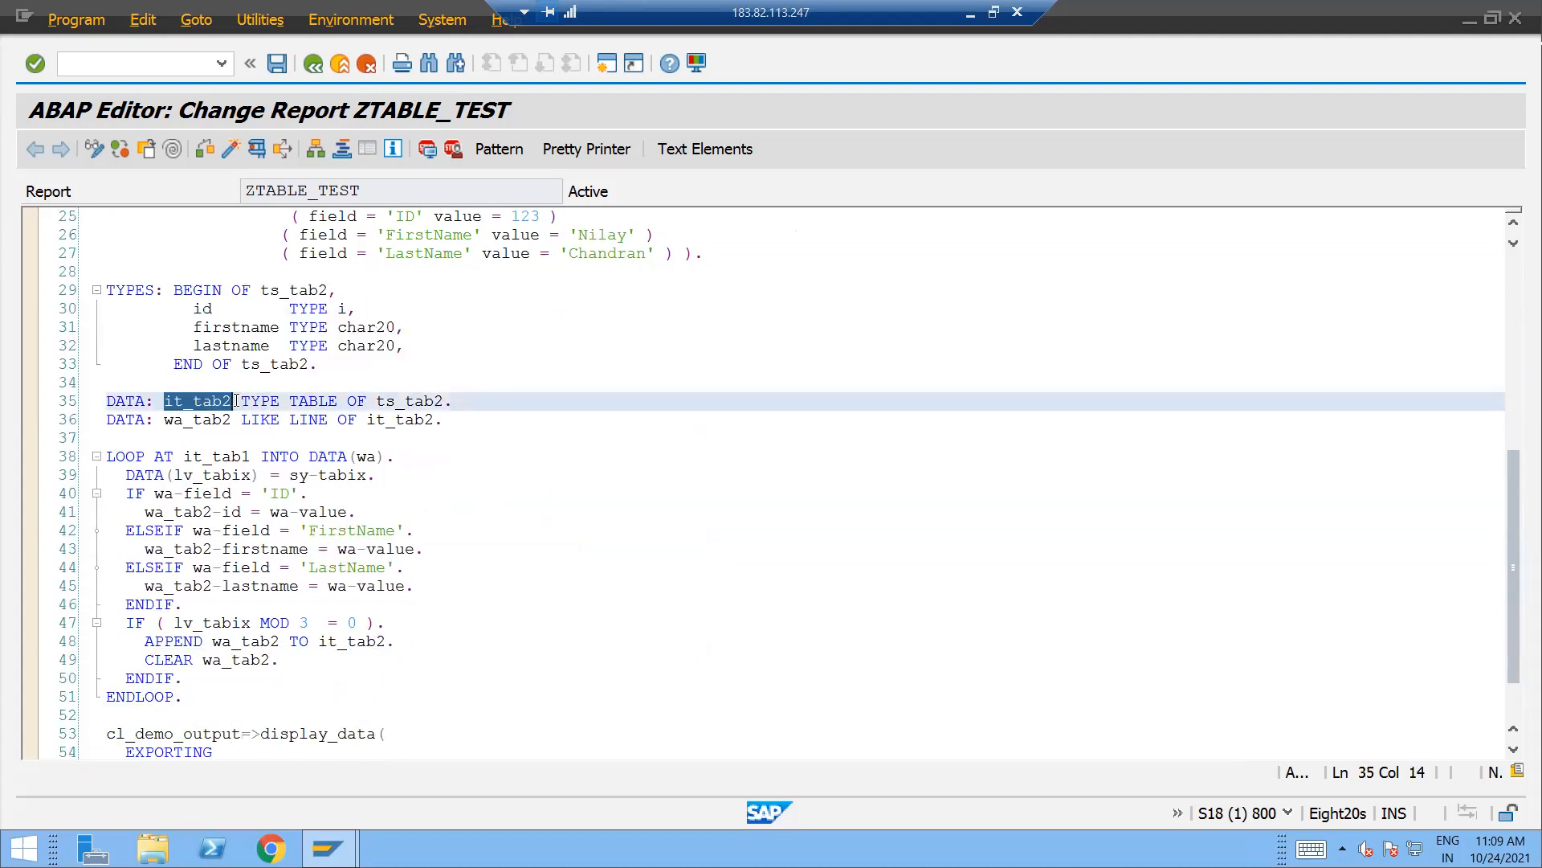
pyautogui.click(308, 290)
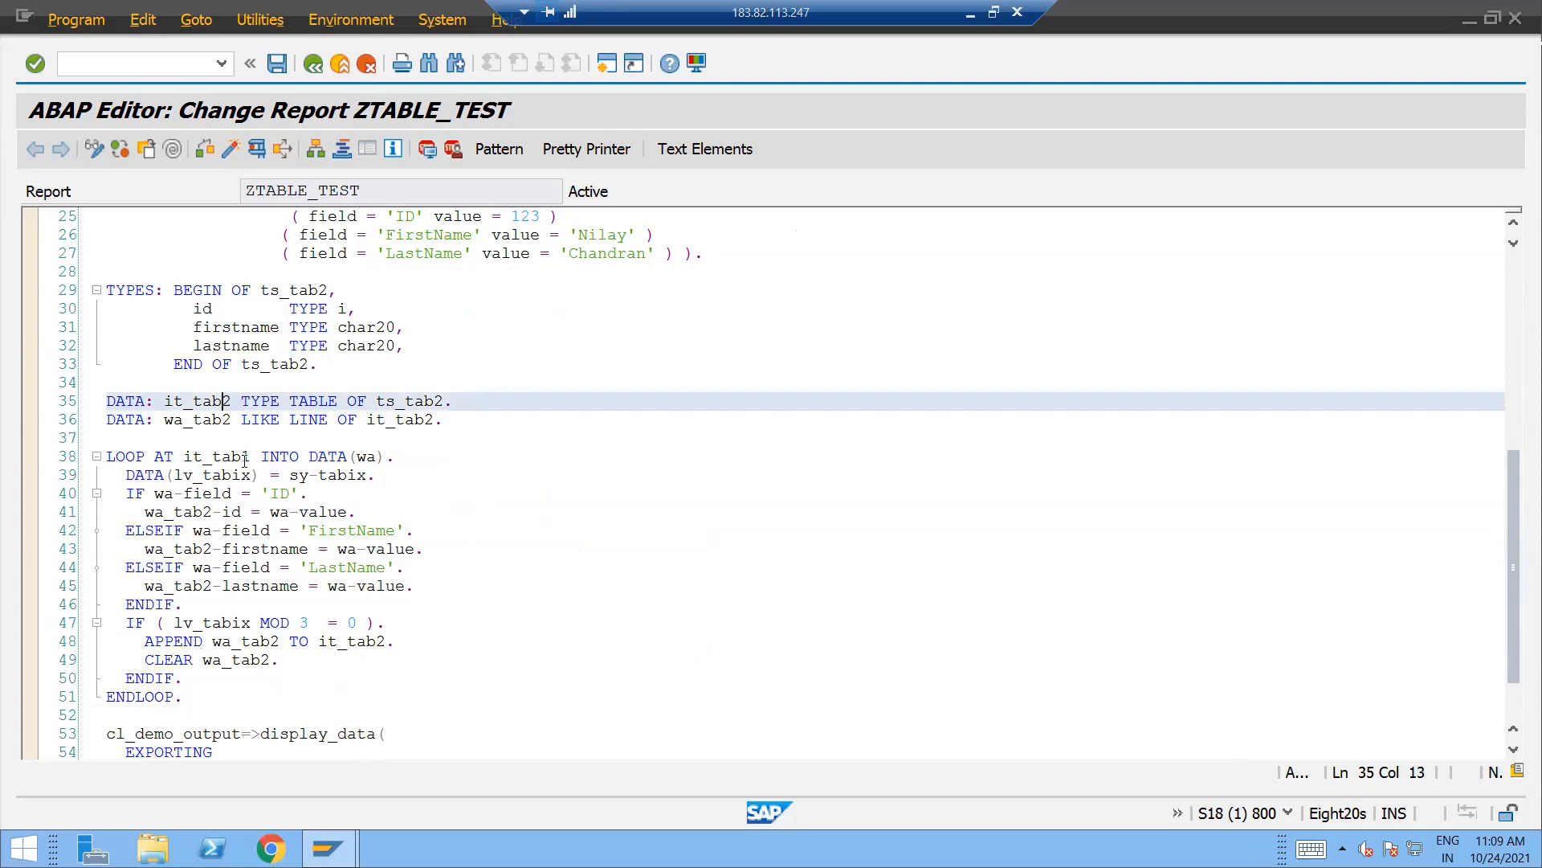
pyautogui.scroll(-3)
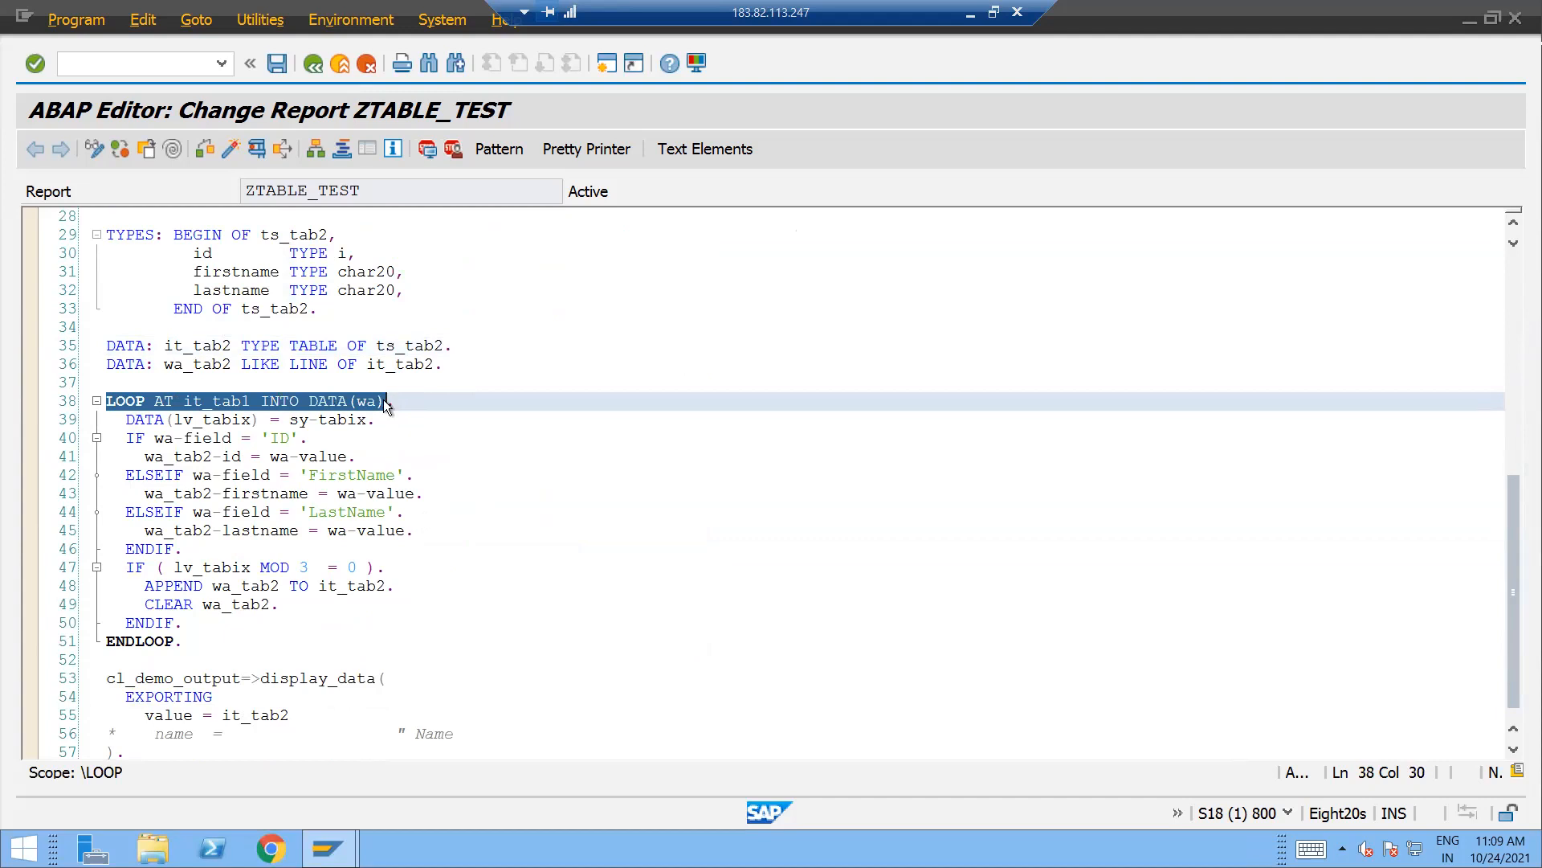
# - Walk through the LOOP AT it_tab1: the FirstName branch, the wa_tab2 assignment and the MOD 3 append block
pyautogui.doubleClick(228, 419)
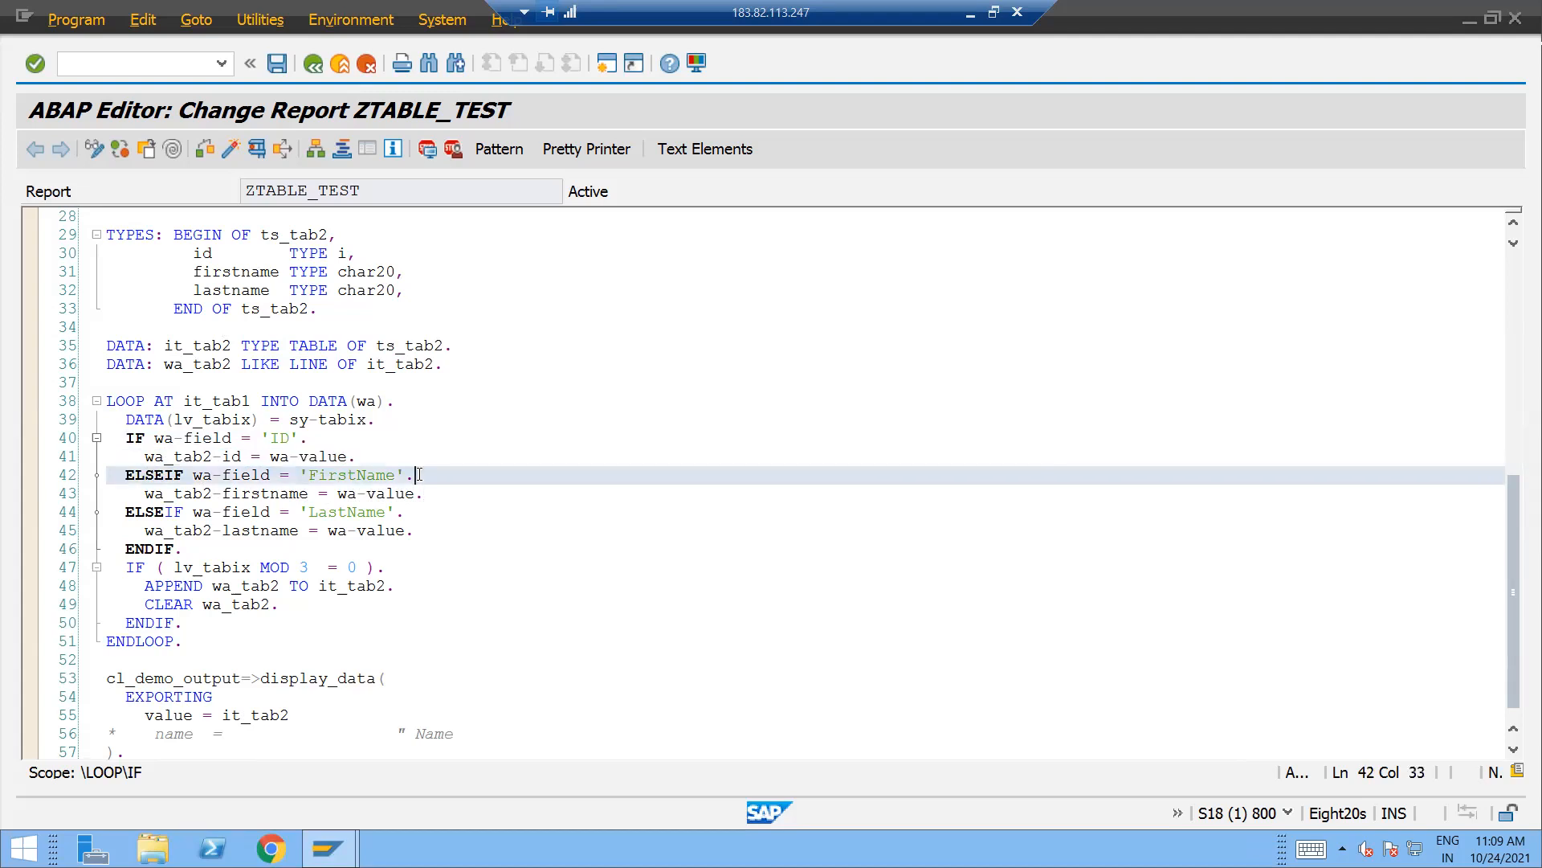
pyautogui.doubleClick(350, 474)
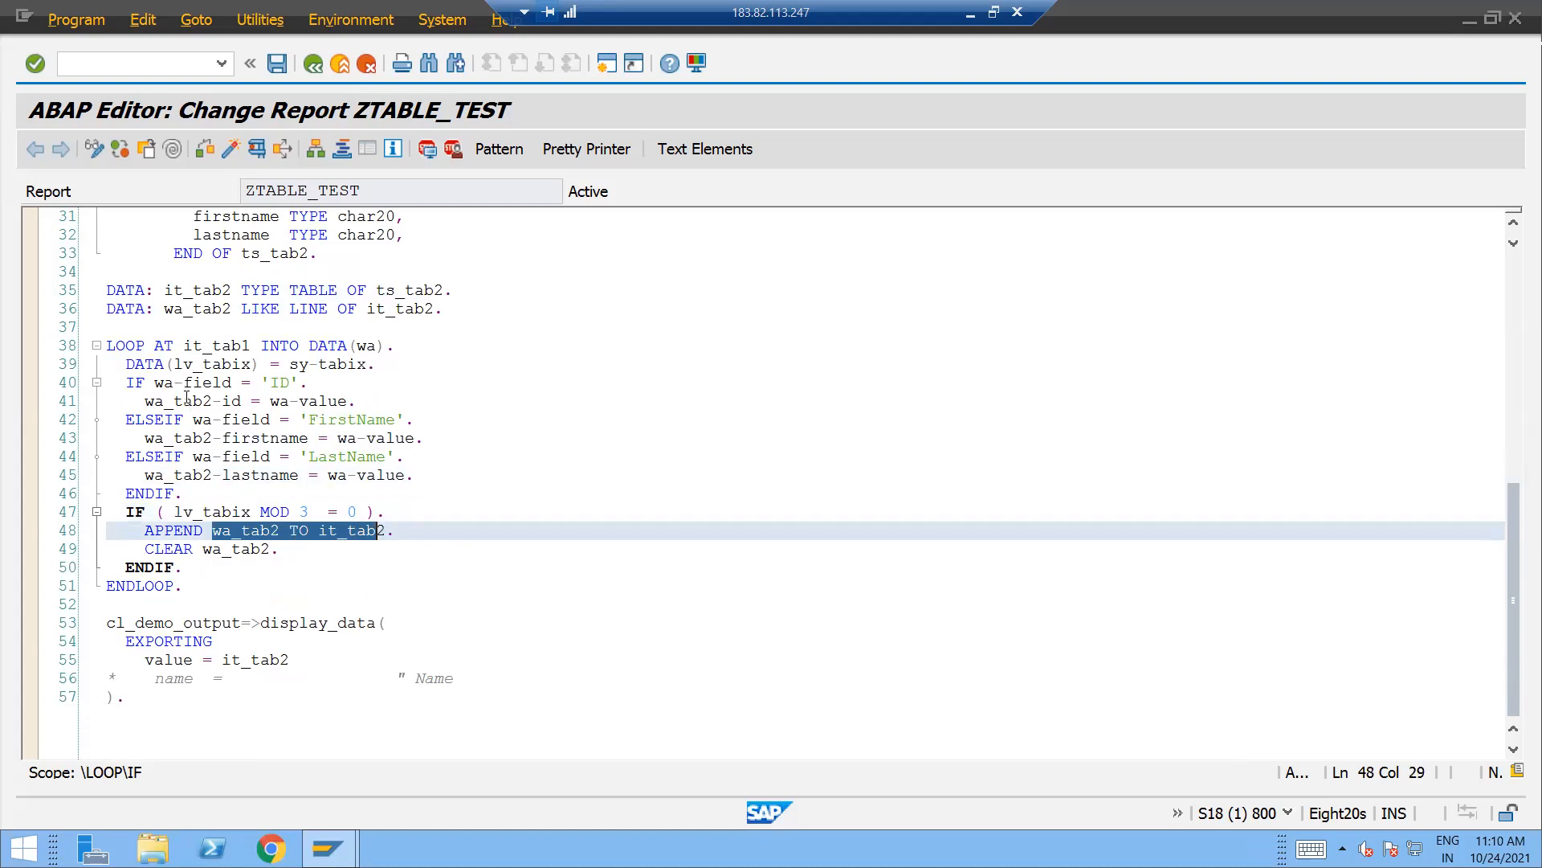
pyautogui.click(180, 474)
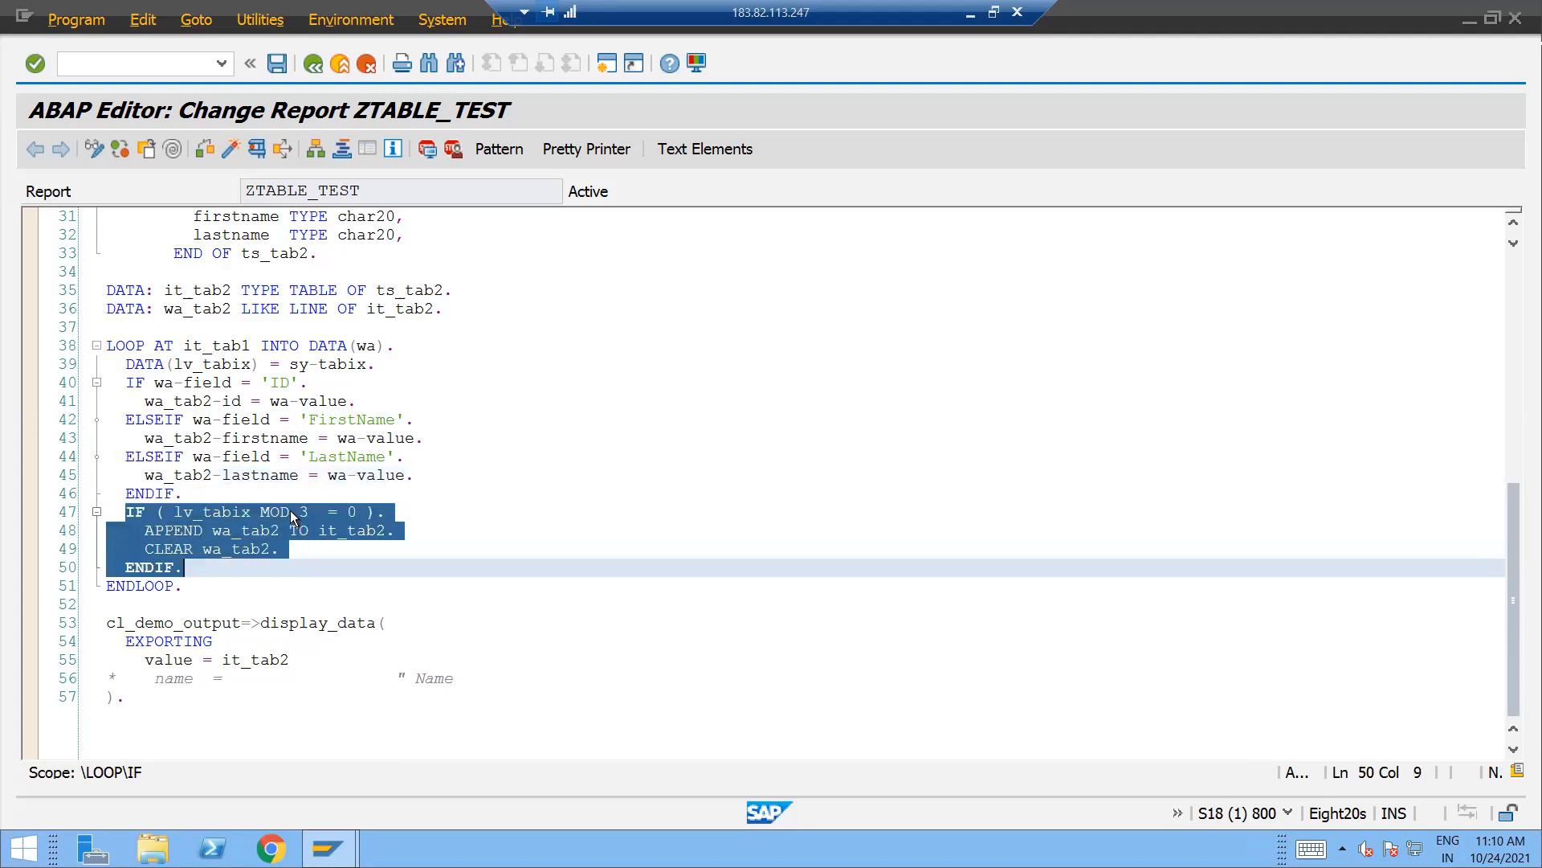
pyautogui.click(297, 512)
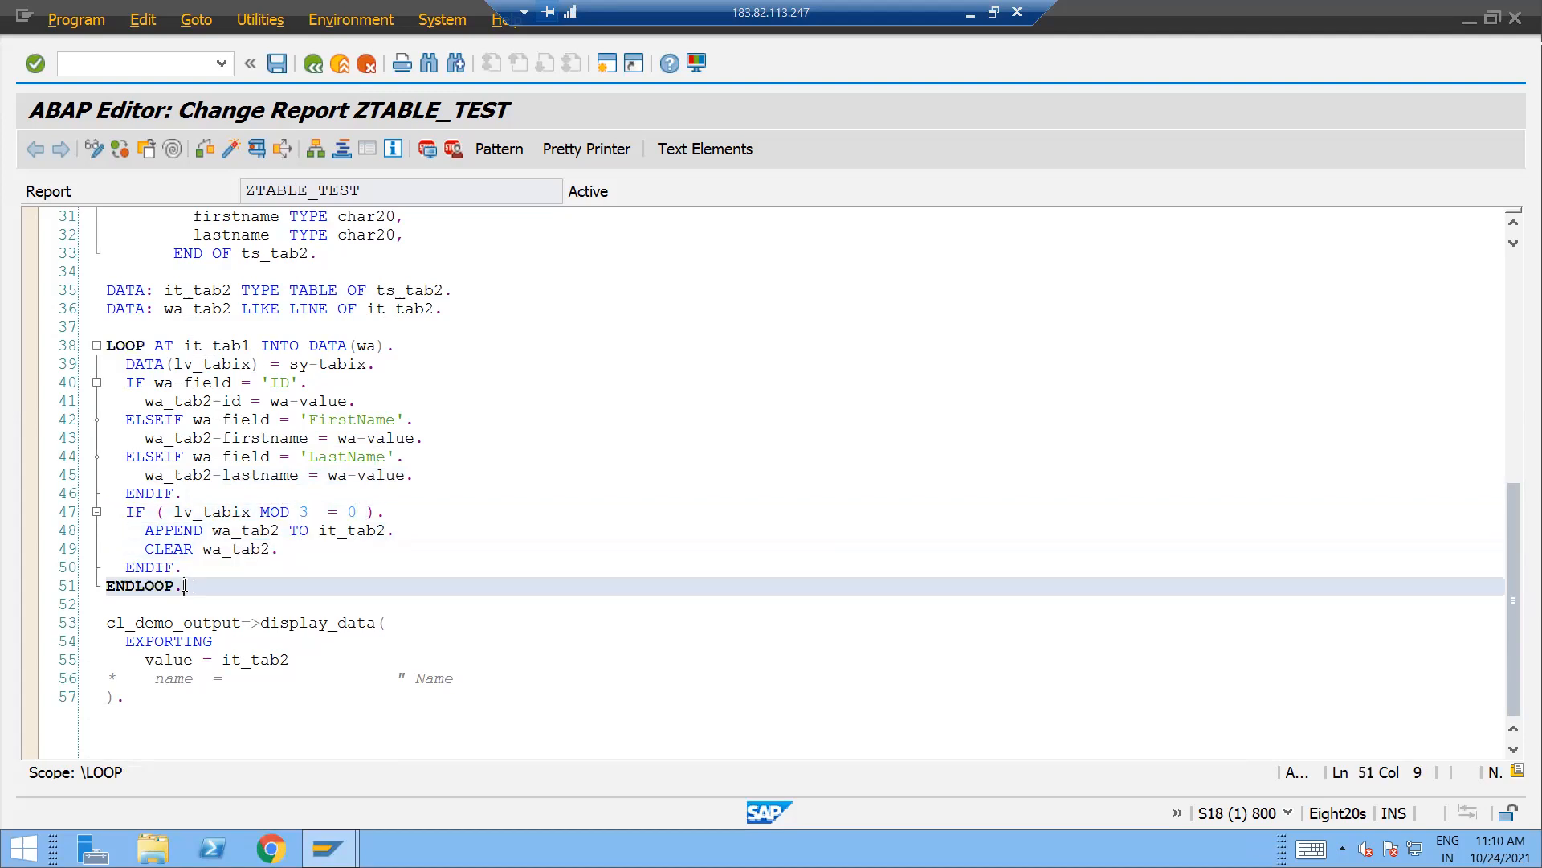
pyautogui.click(154, 587)
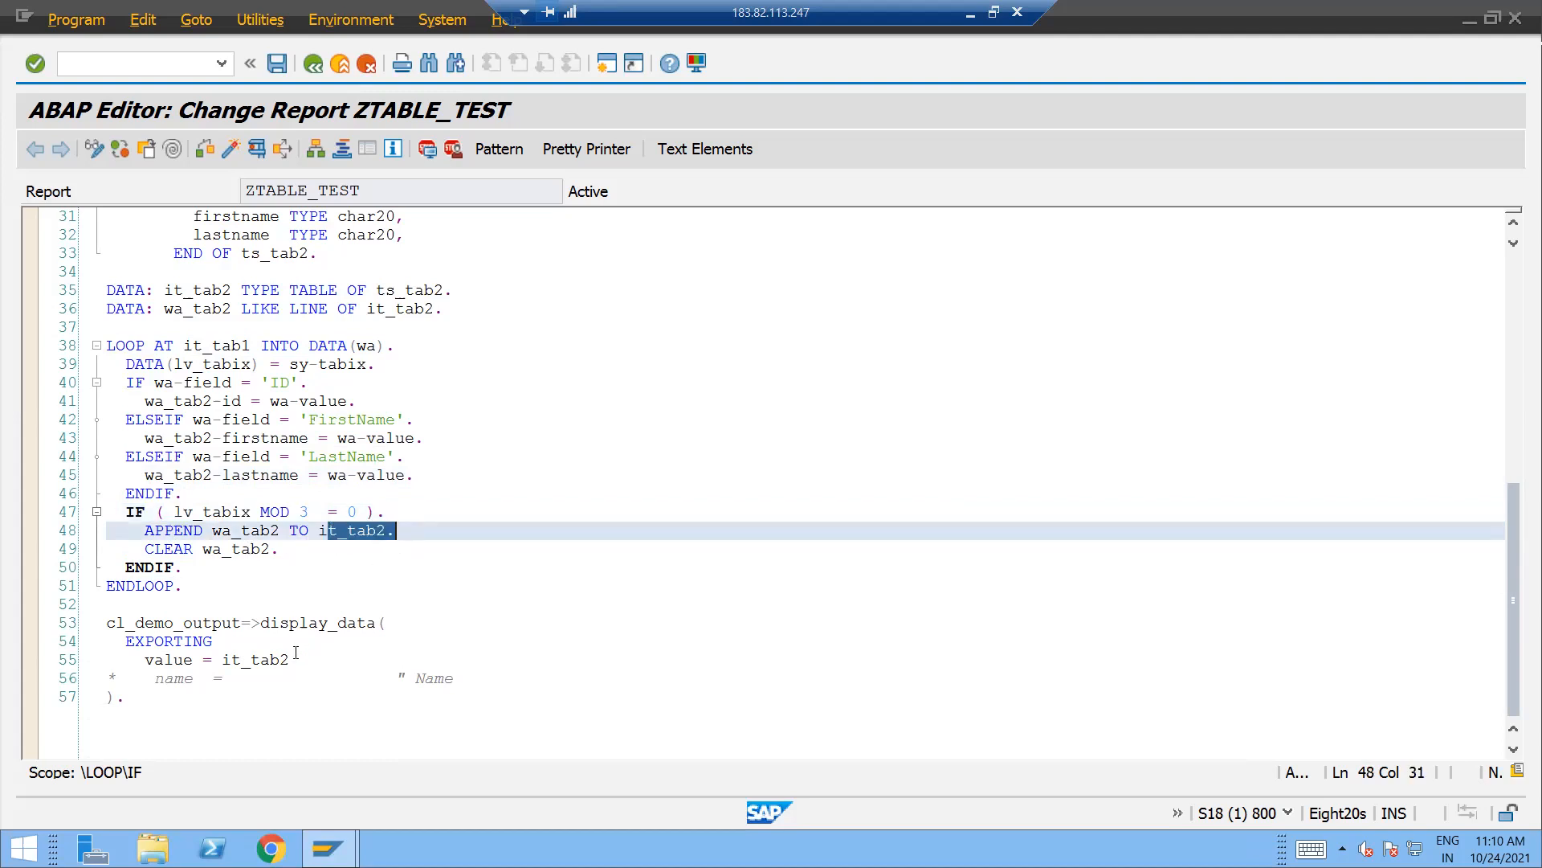
# - Point out it_tab2 passed to cl_demo_output=>display_data and run the report with F8
pyautogui.doubleClick(256, 659)
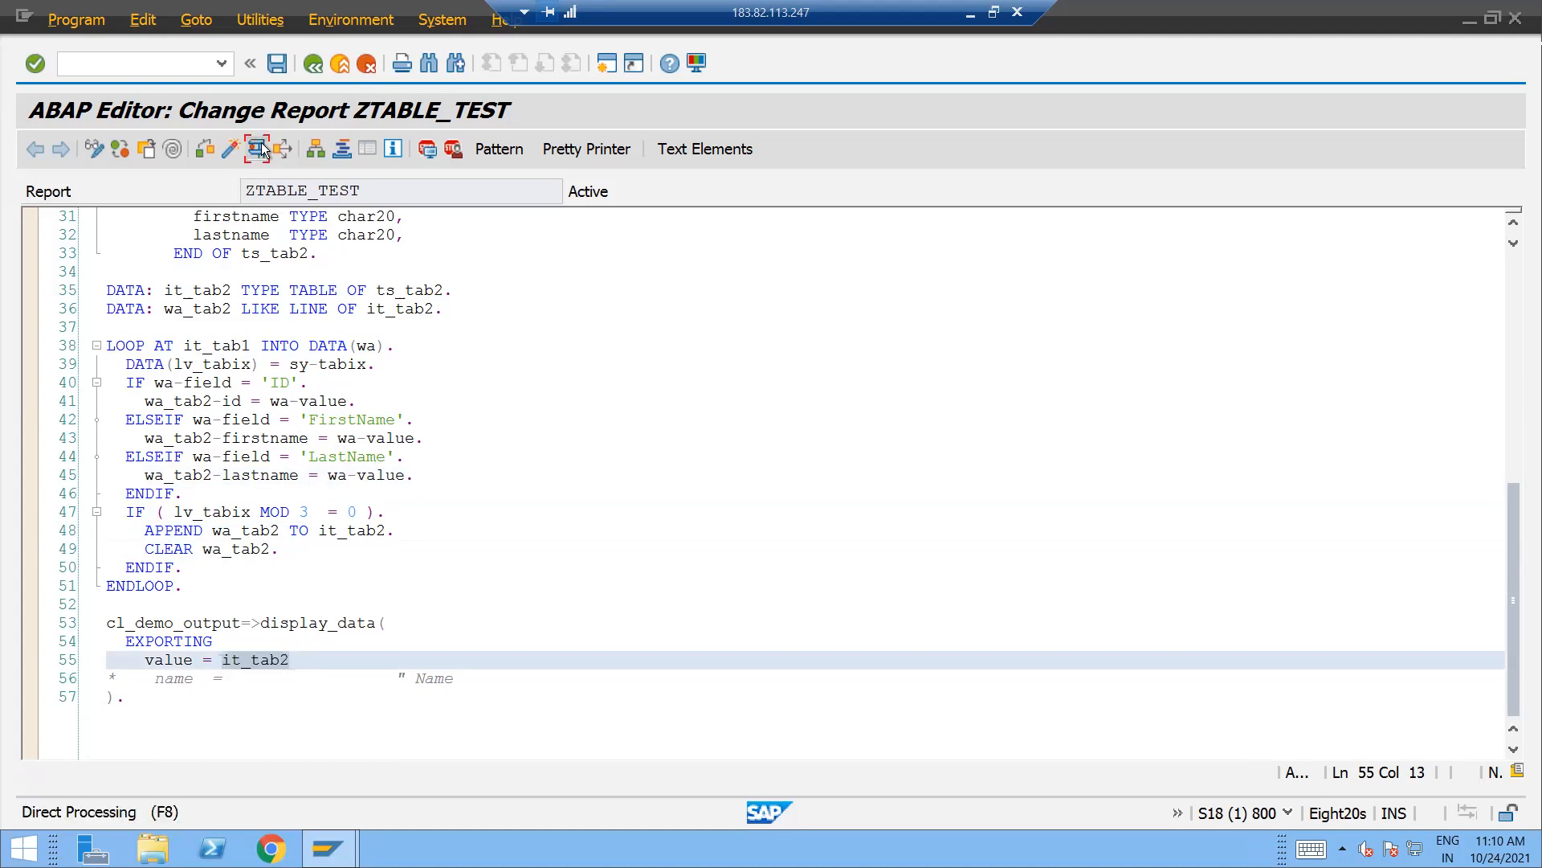
pyautogui.press('F8')
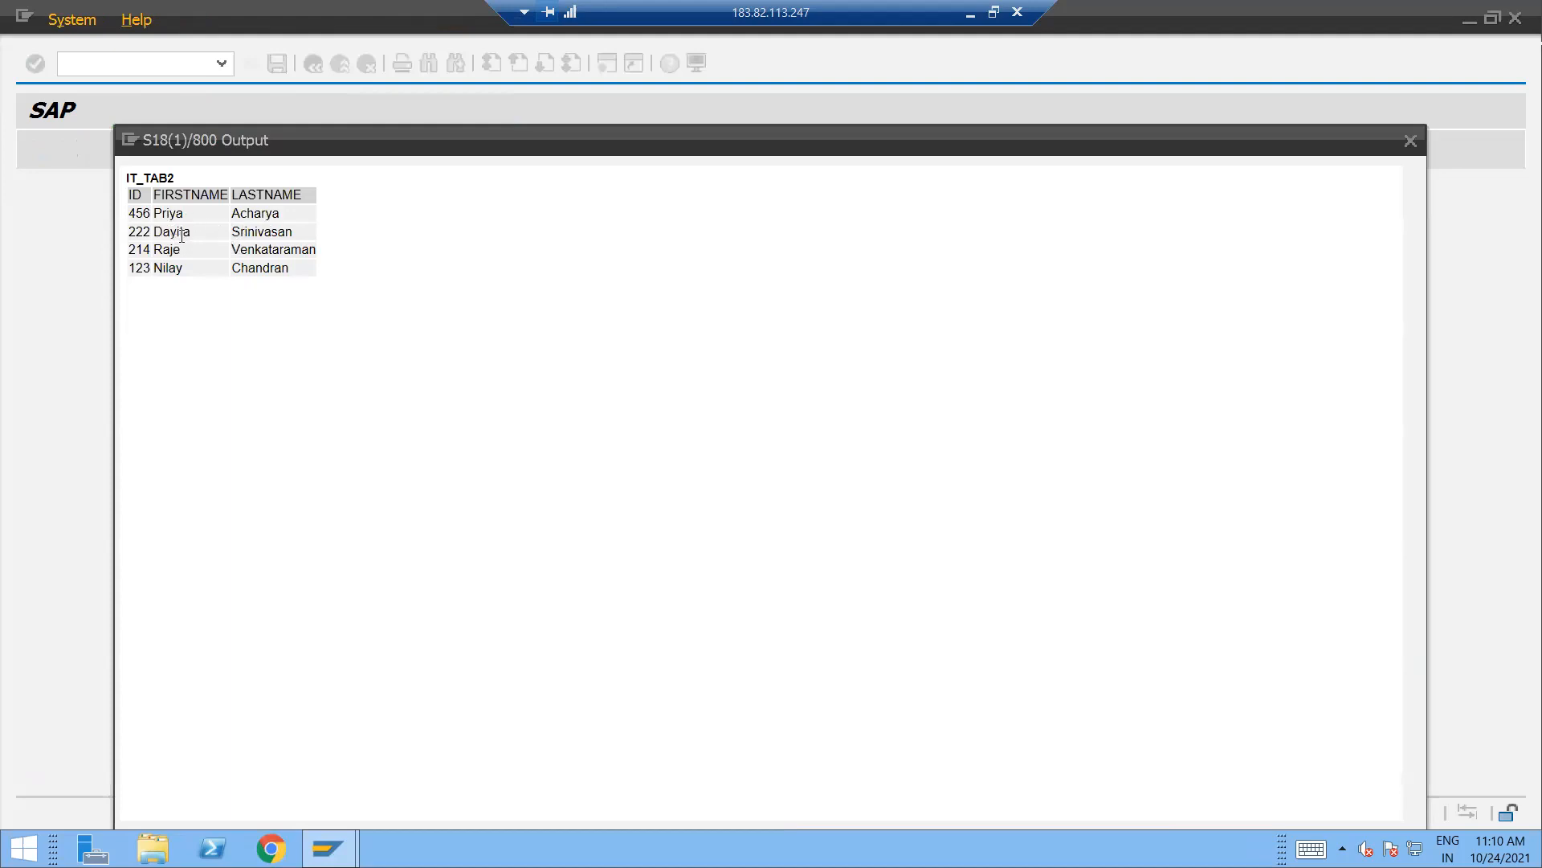
pyautogui.moveTo(159, 230)
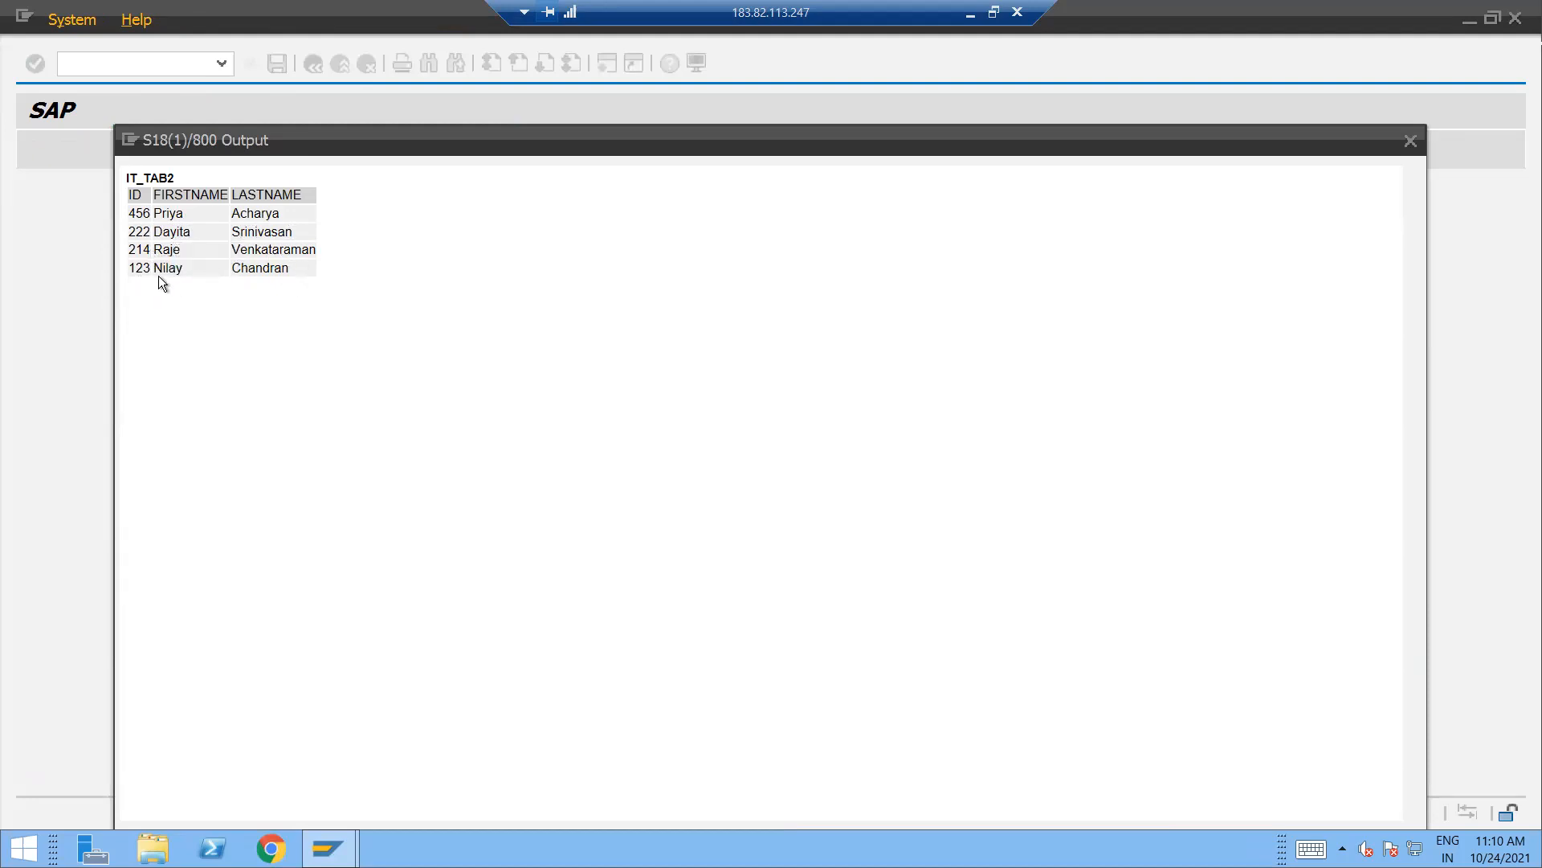
pyautogui.moveTo(993, 21)
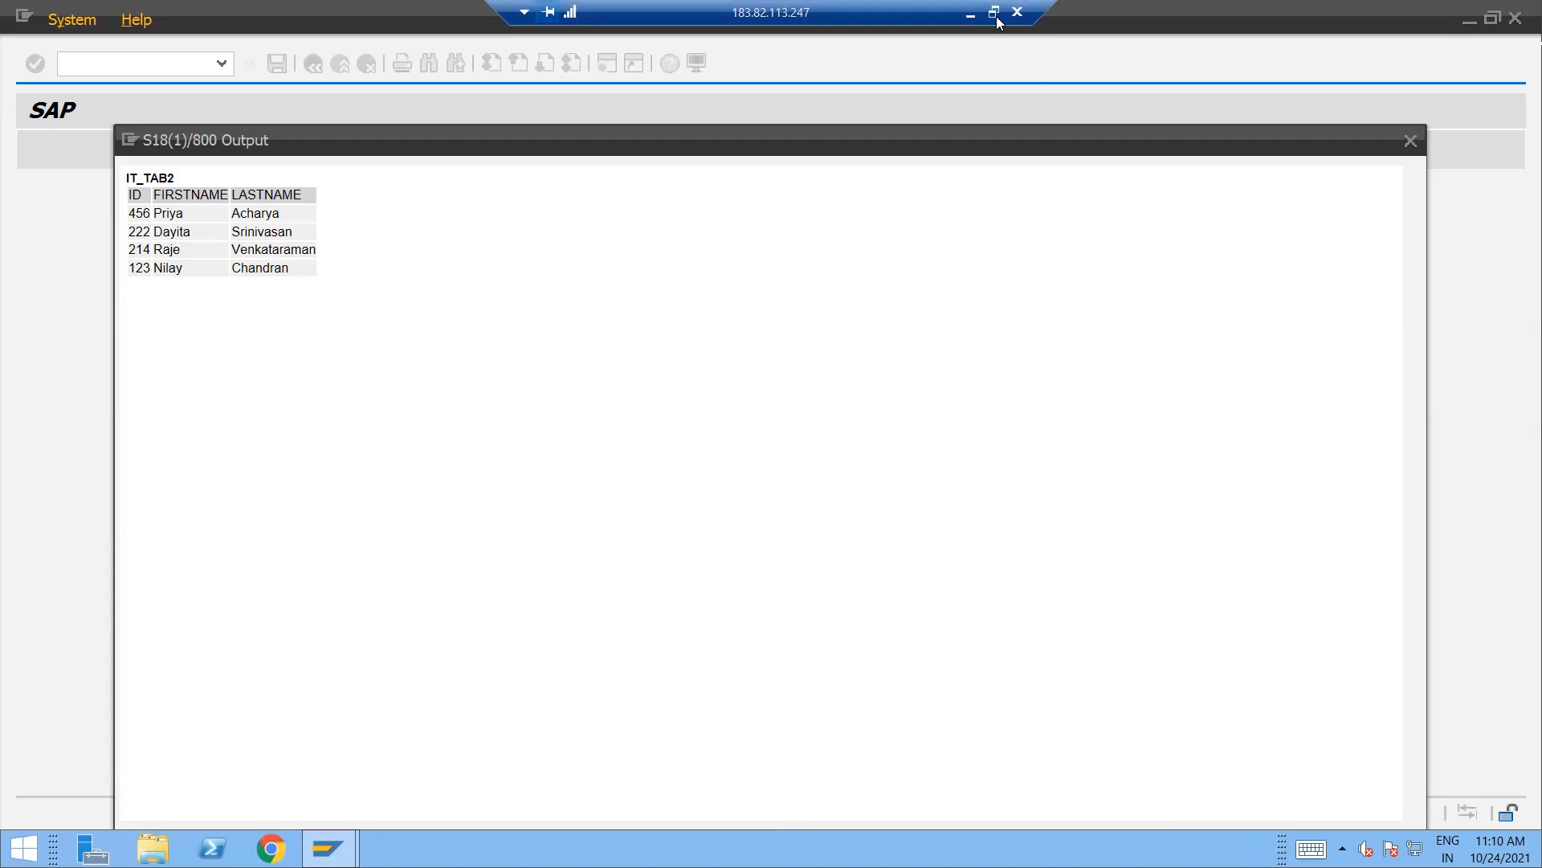
pyautogui.moveTo(630, 548)
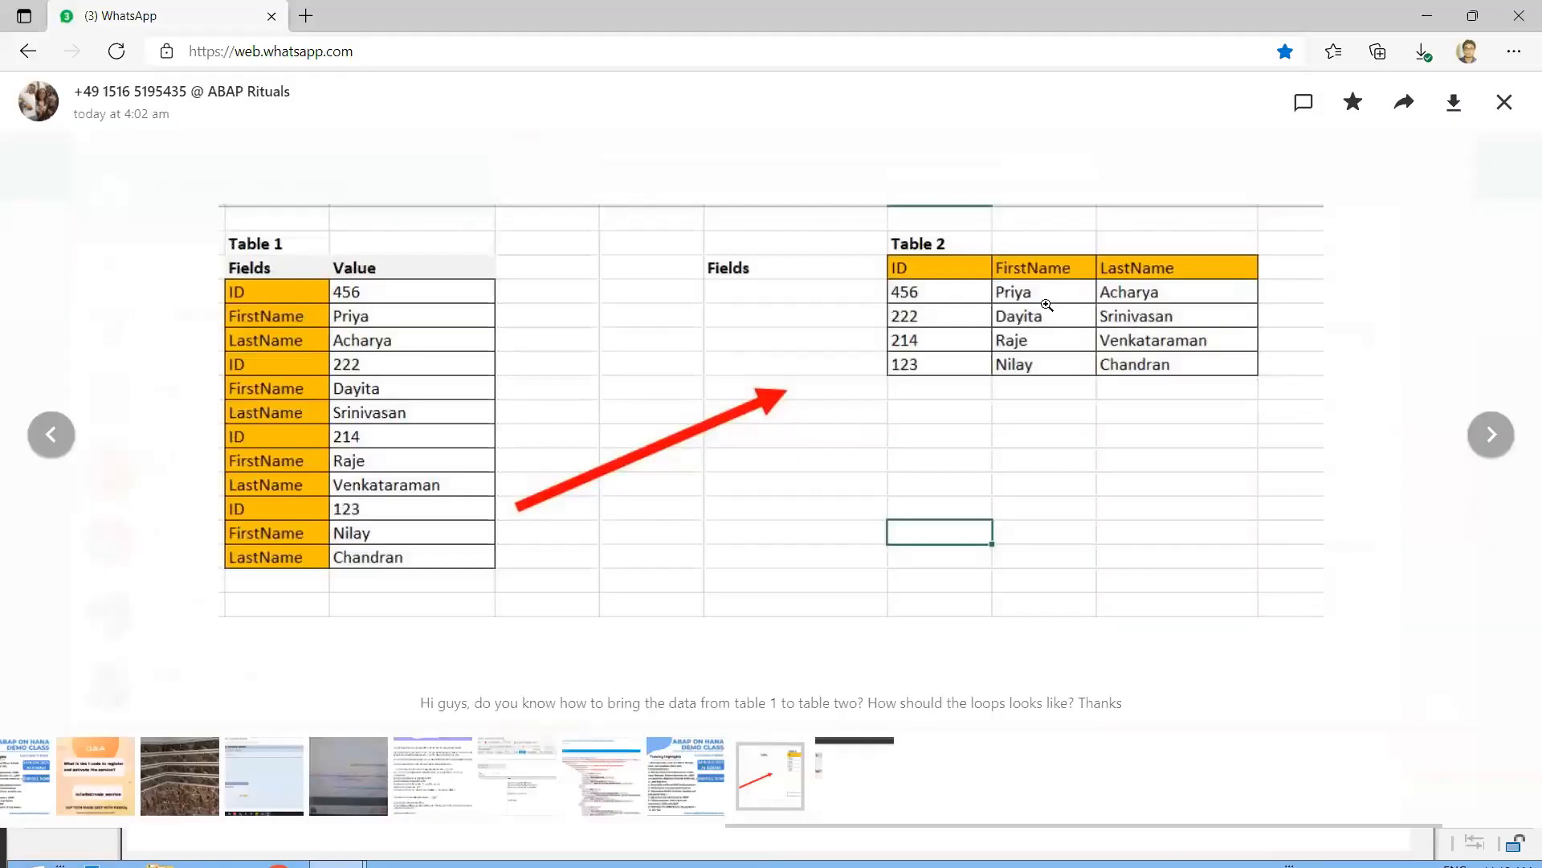
pyautogui.moveTo(954, 367)
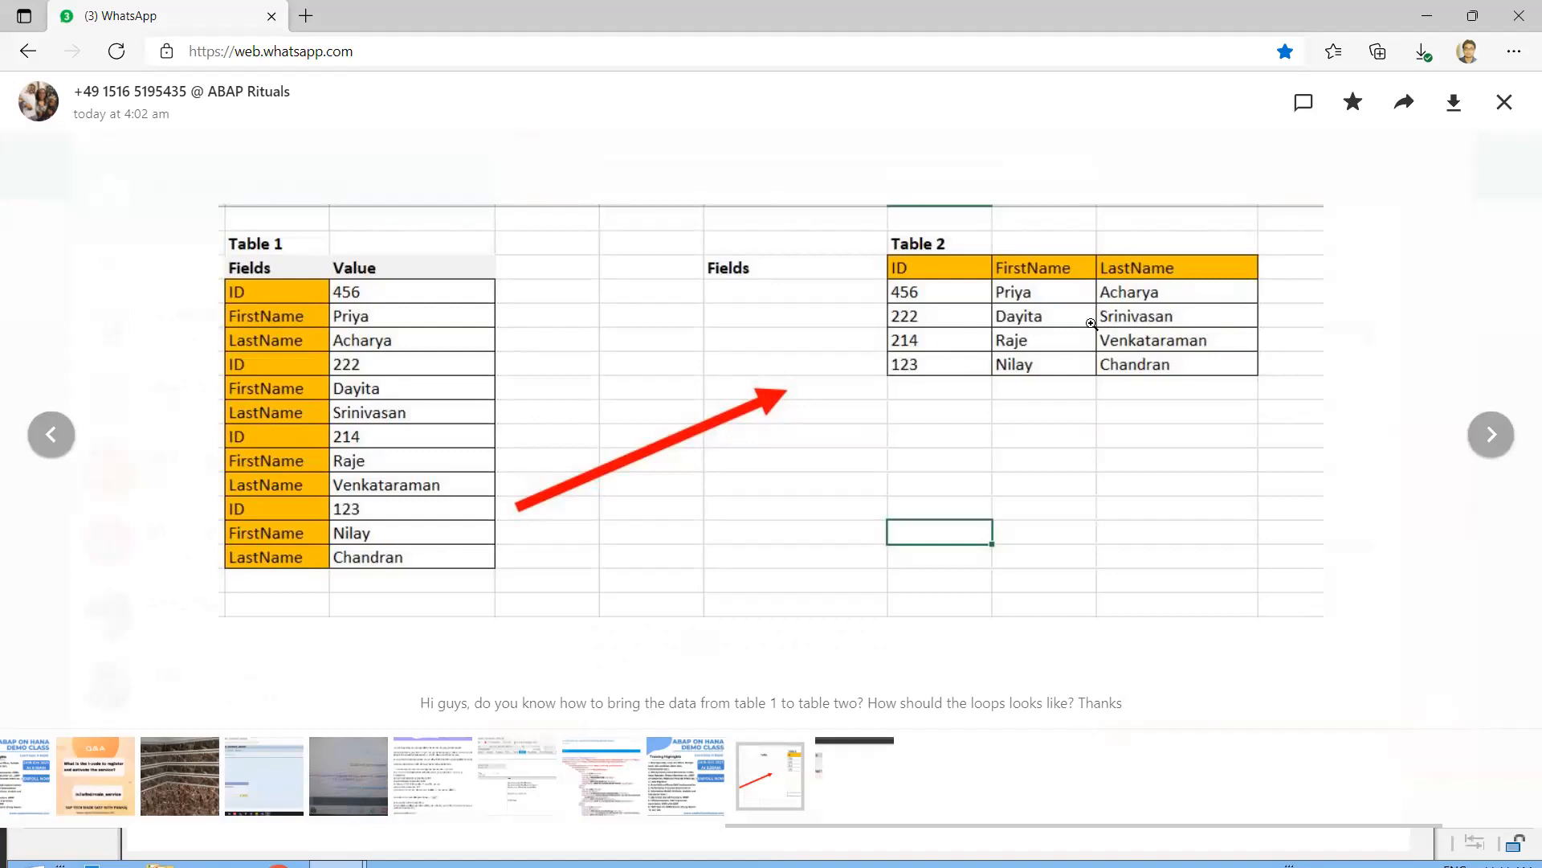
pyautogui.moveTo(1050, 328)
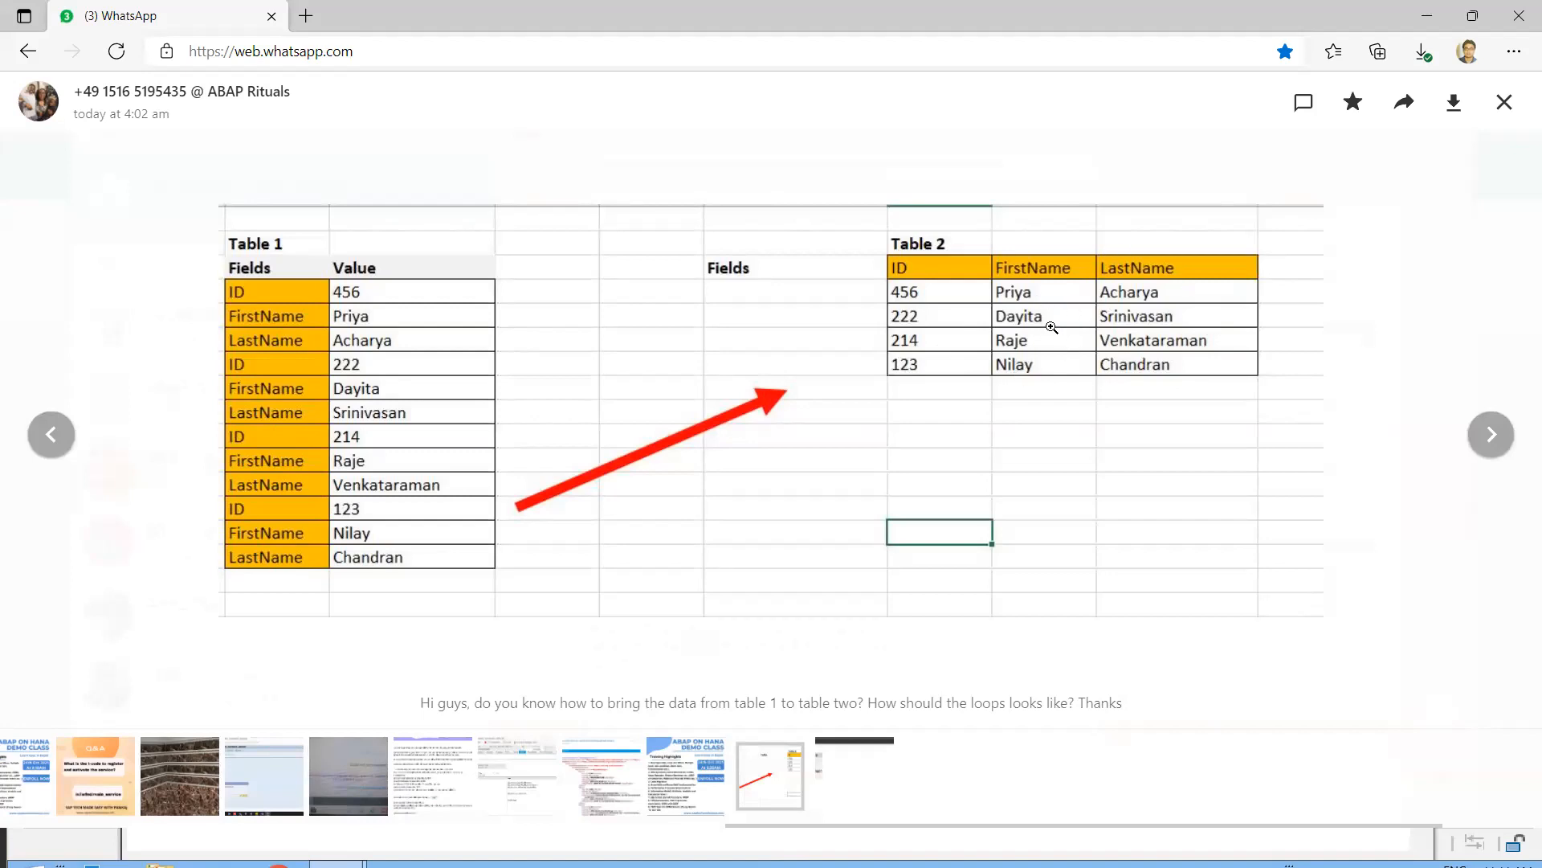
pyautogui.moveTo(968, 299)
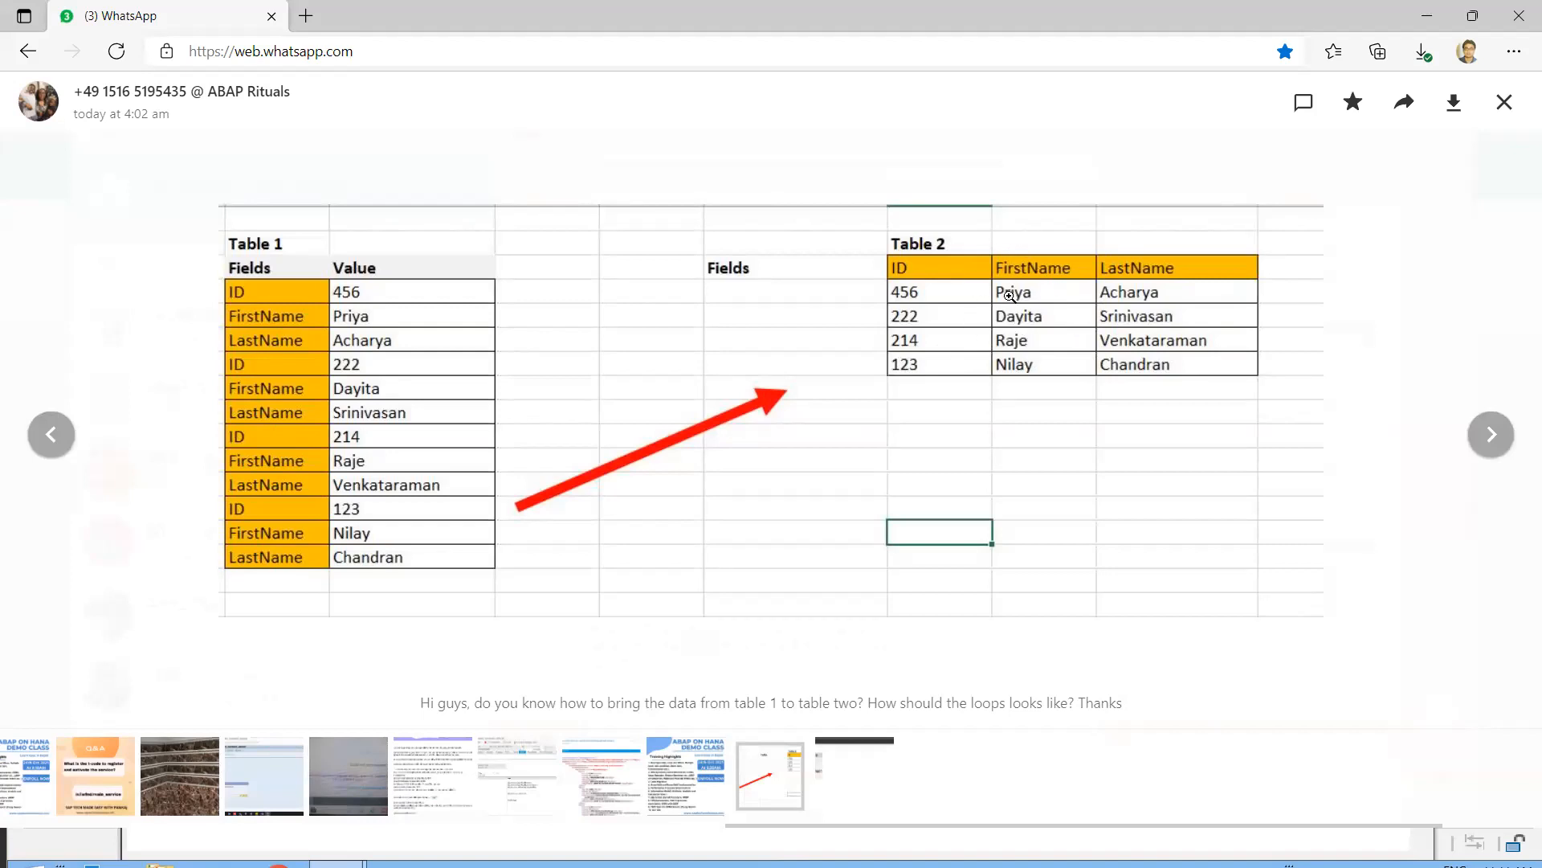
pyautogui.moveTo(896, 659)
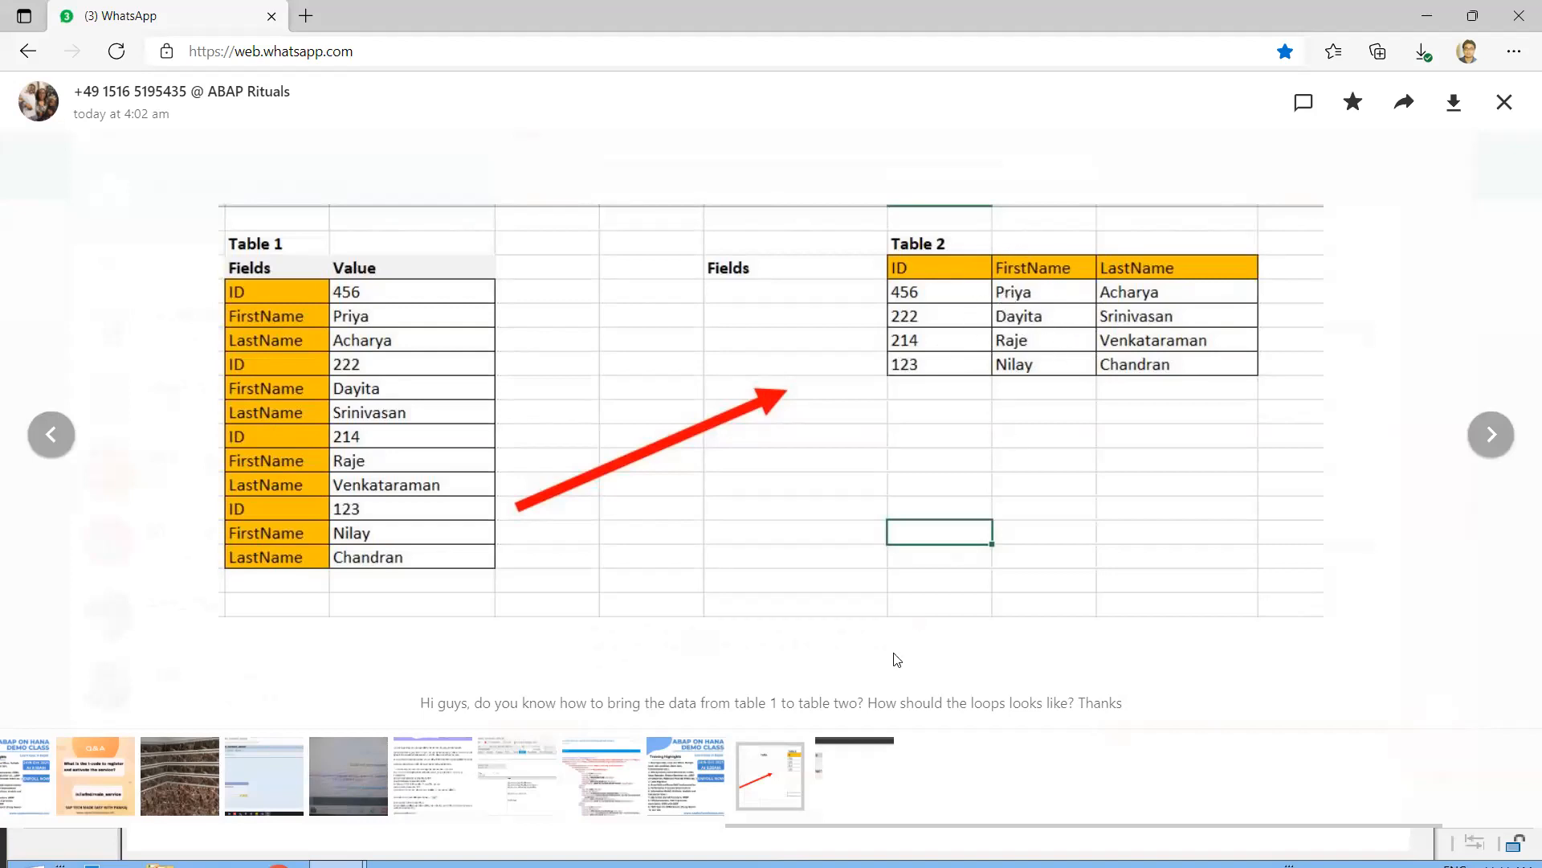
pyautogui.moveTo(783, 731)
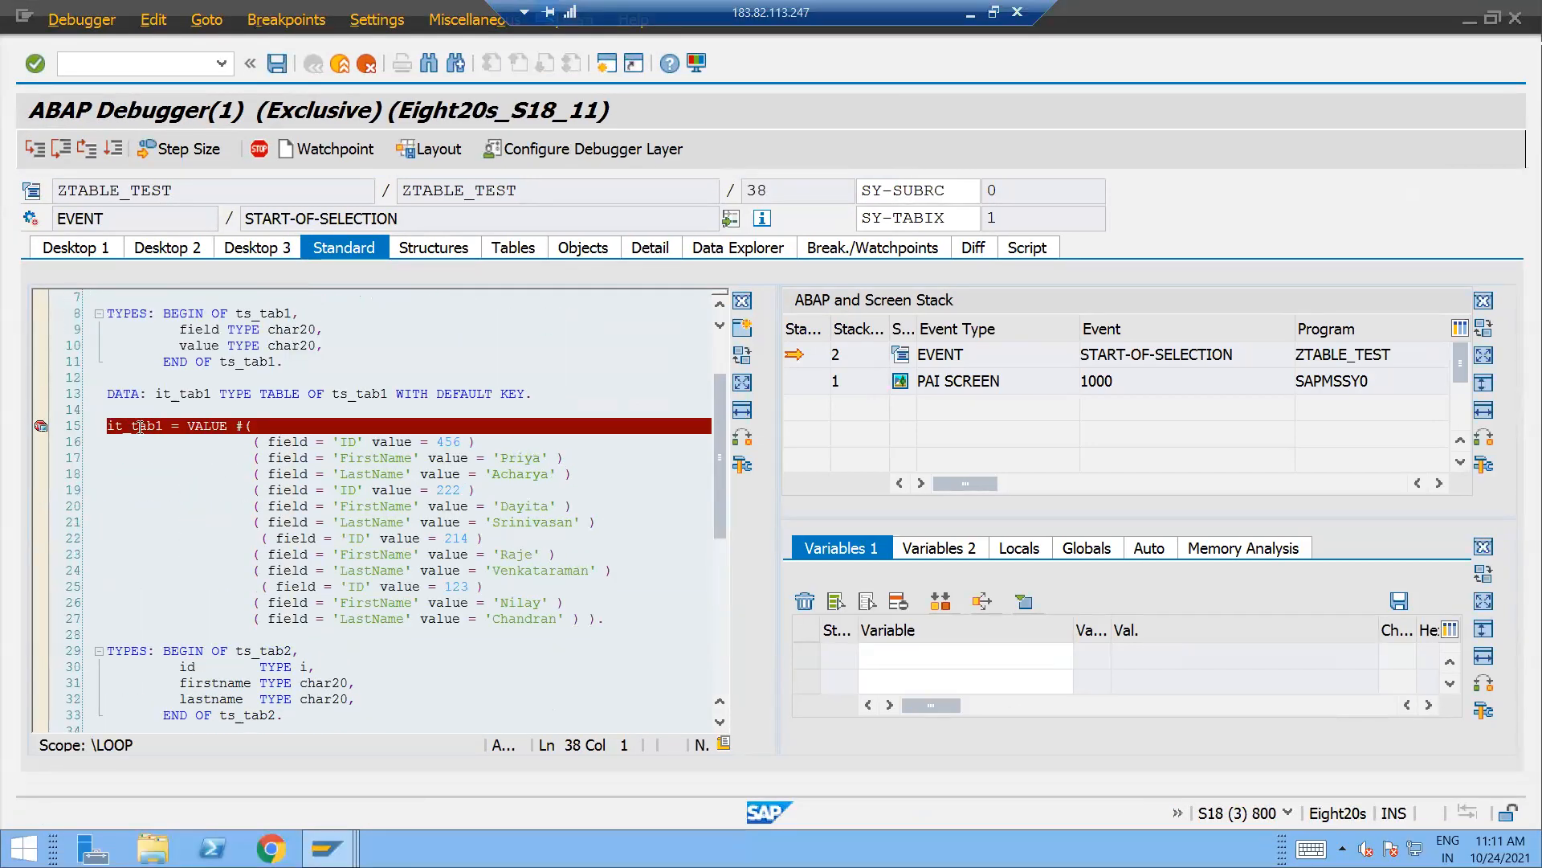
# - View IT_TAB1's contents in the debugger, checking the Acharya value in row 3 and the remaining rows
pyautogui.click(512, 247)
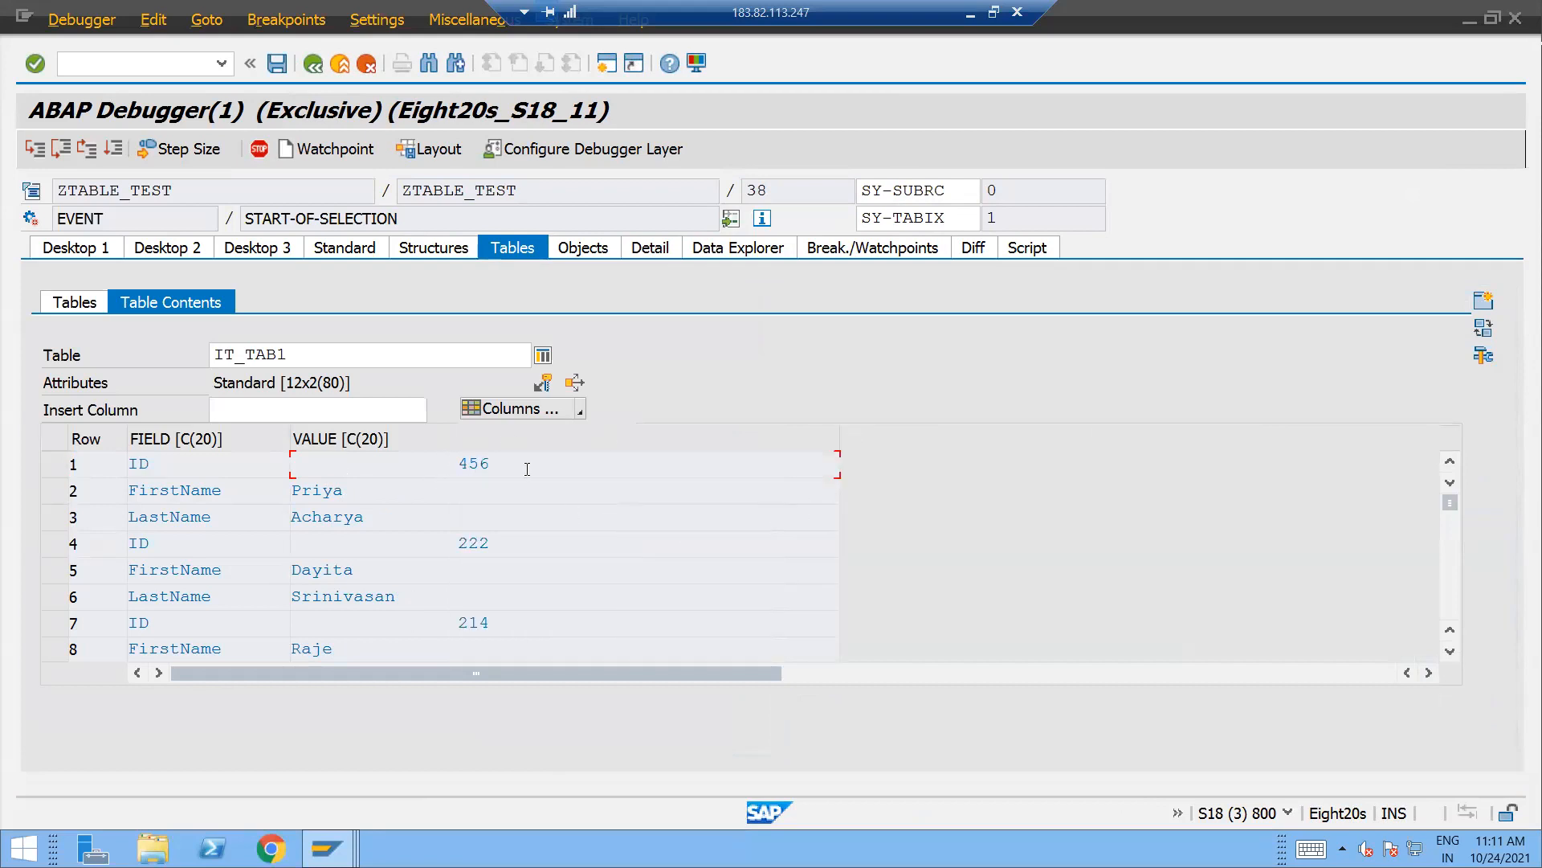
pyautogui.click(363, 517)
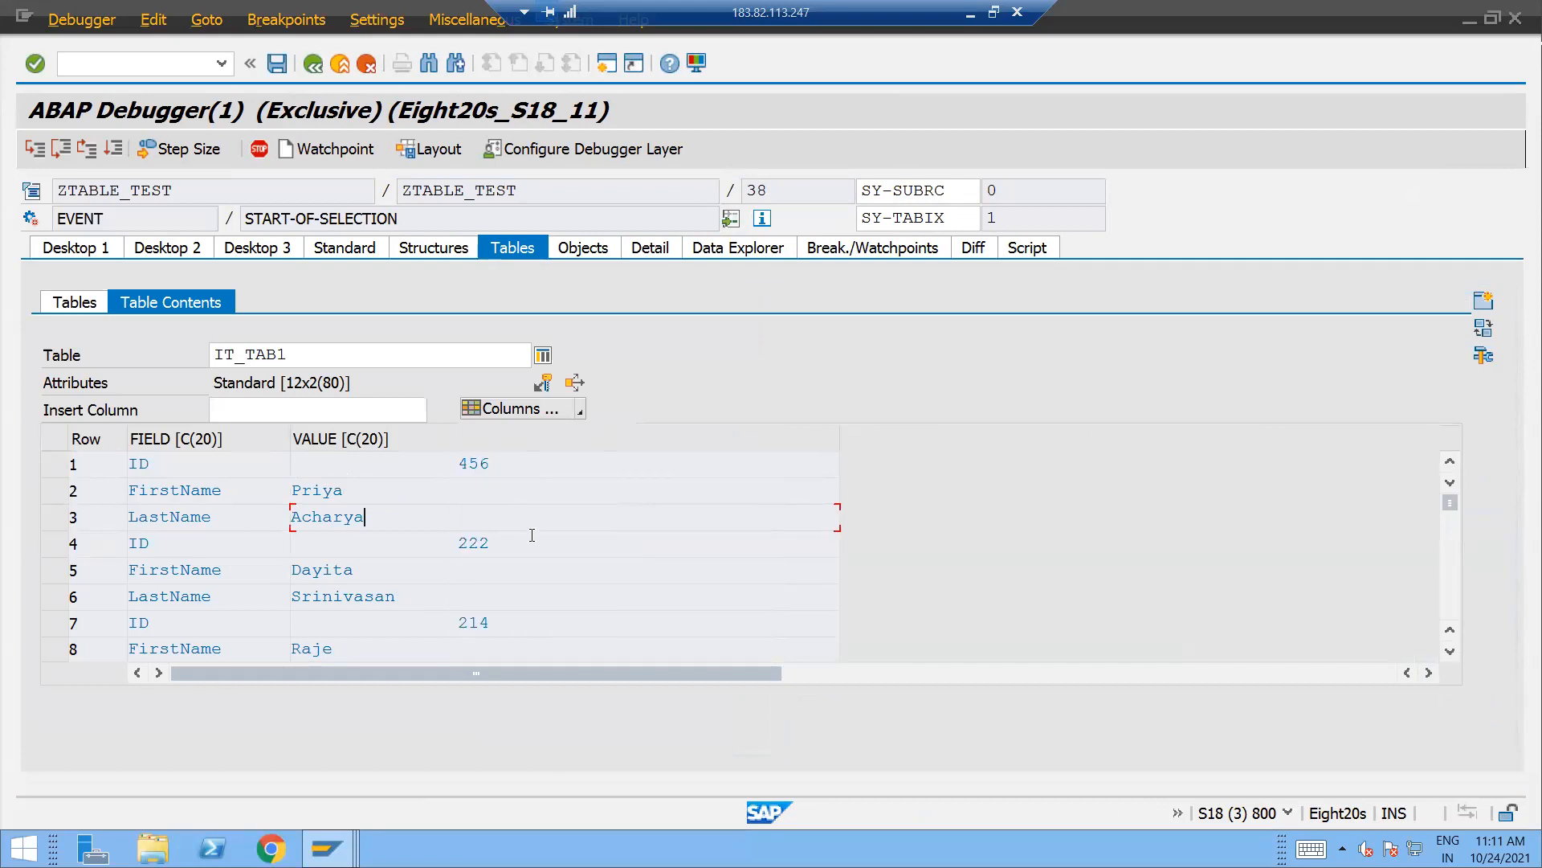
pyautogui.scroll(-3)
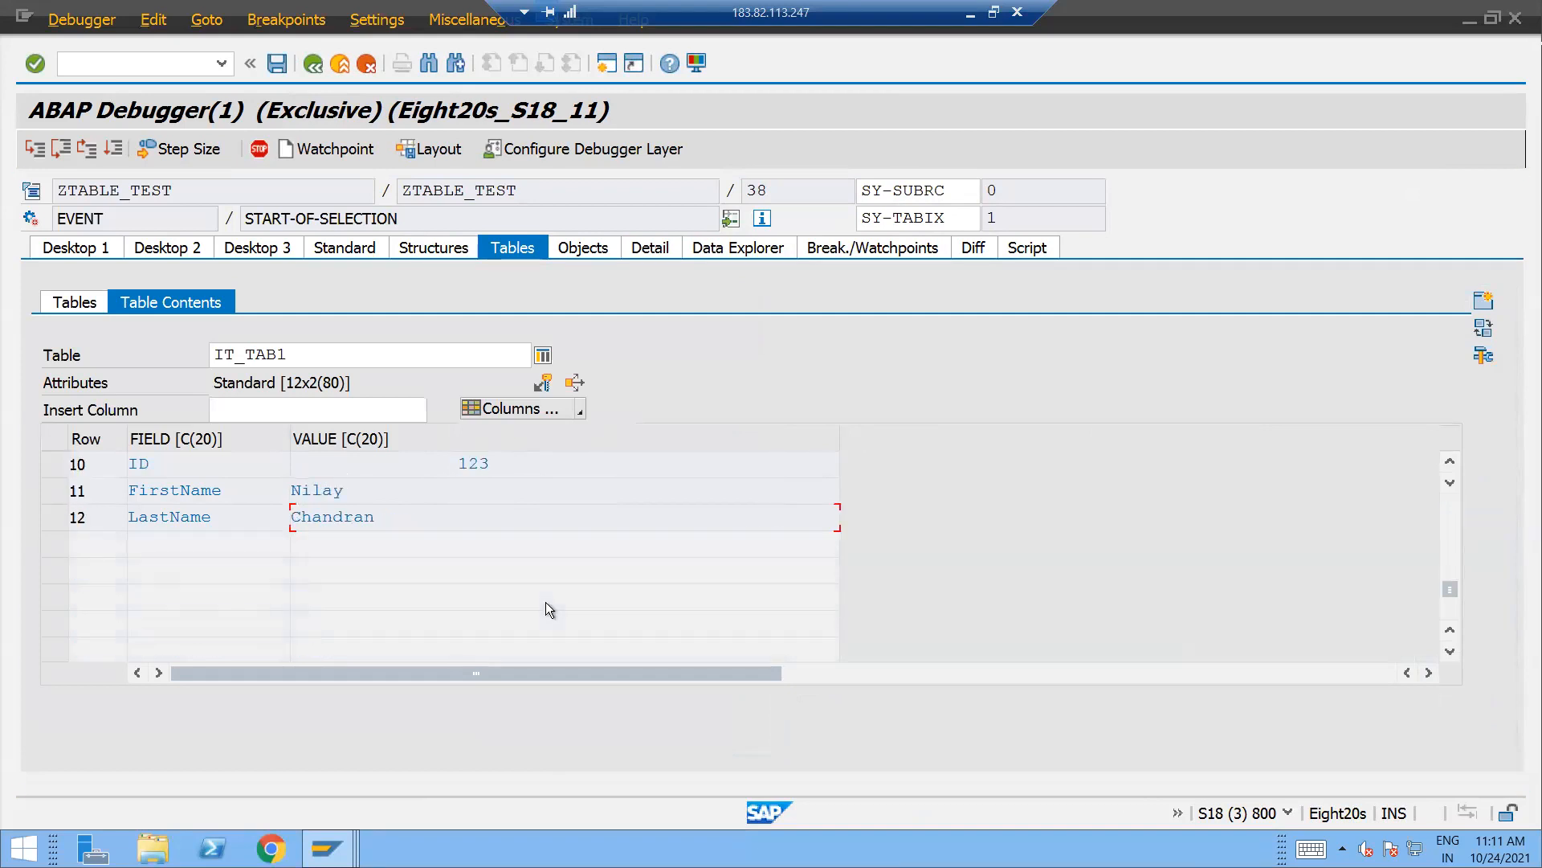
pyautogui.click(344, 247)
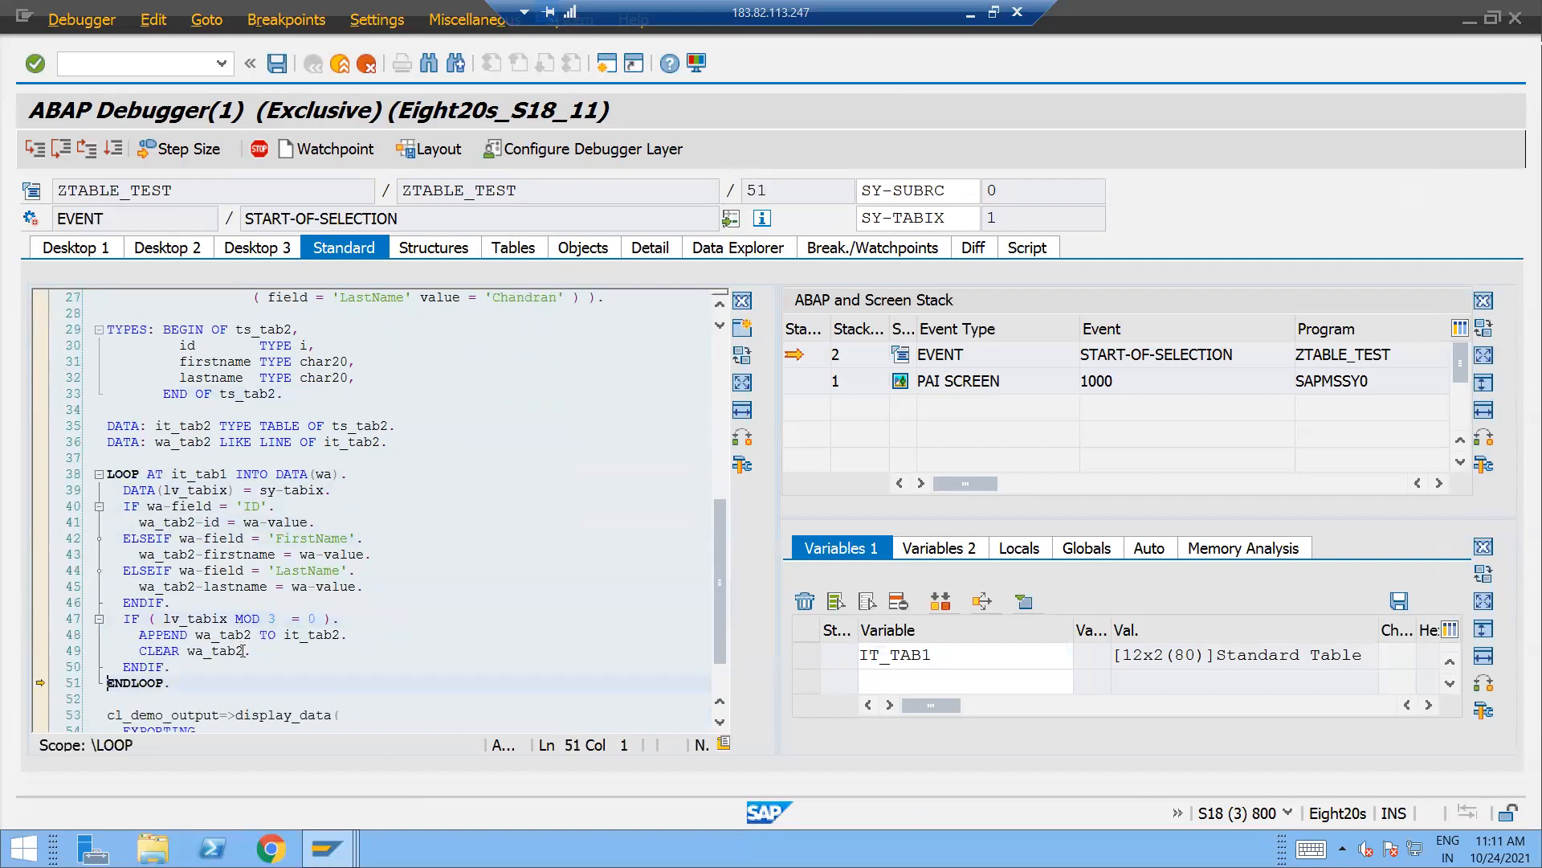
pyautogui.click(31, 148)
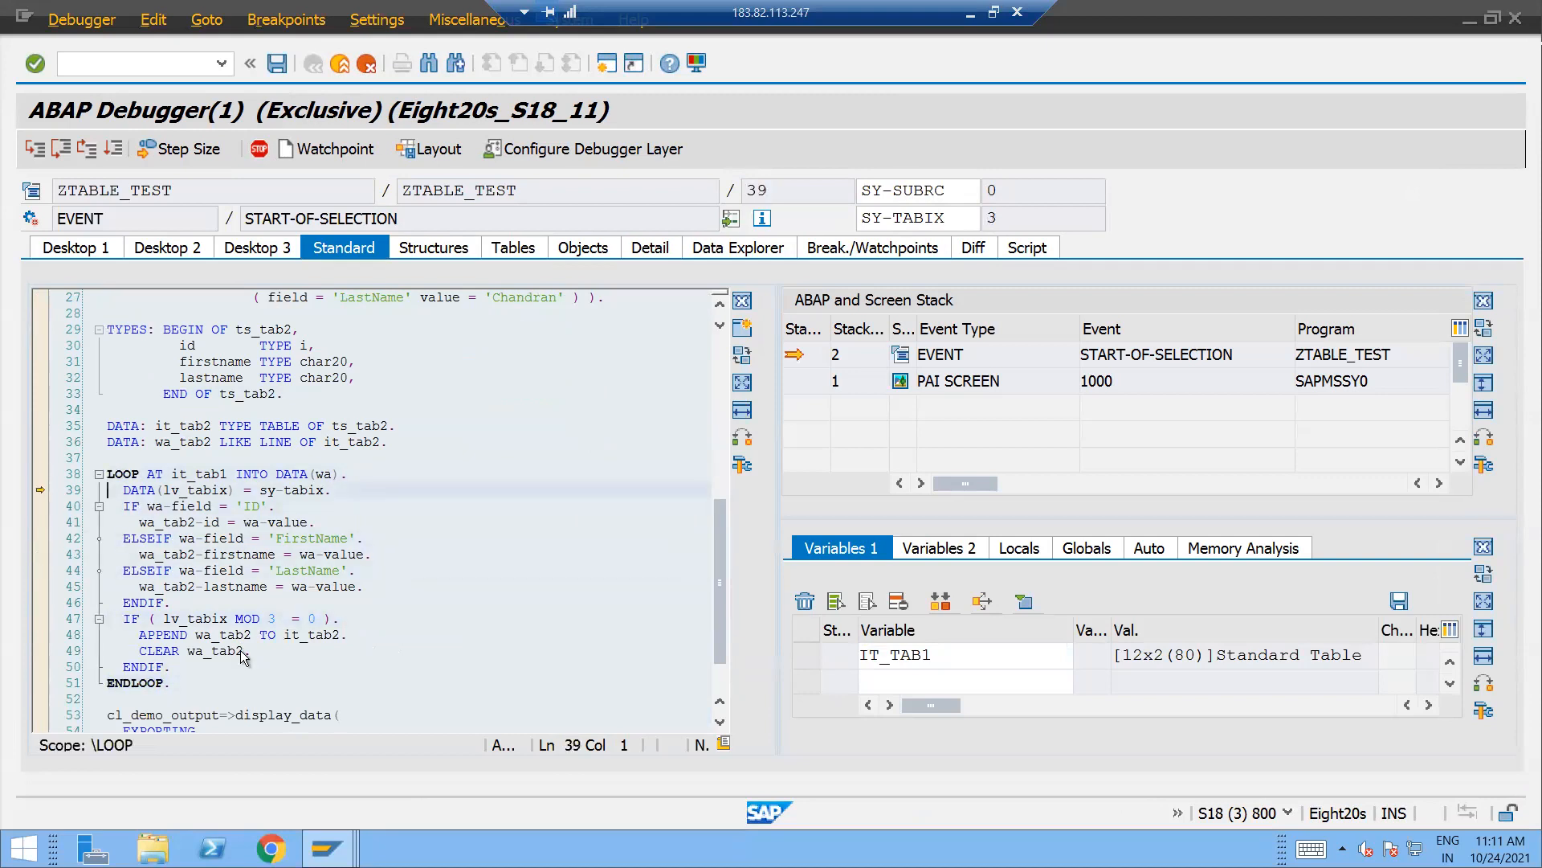
pyautogui.click(29, 148)
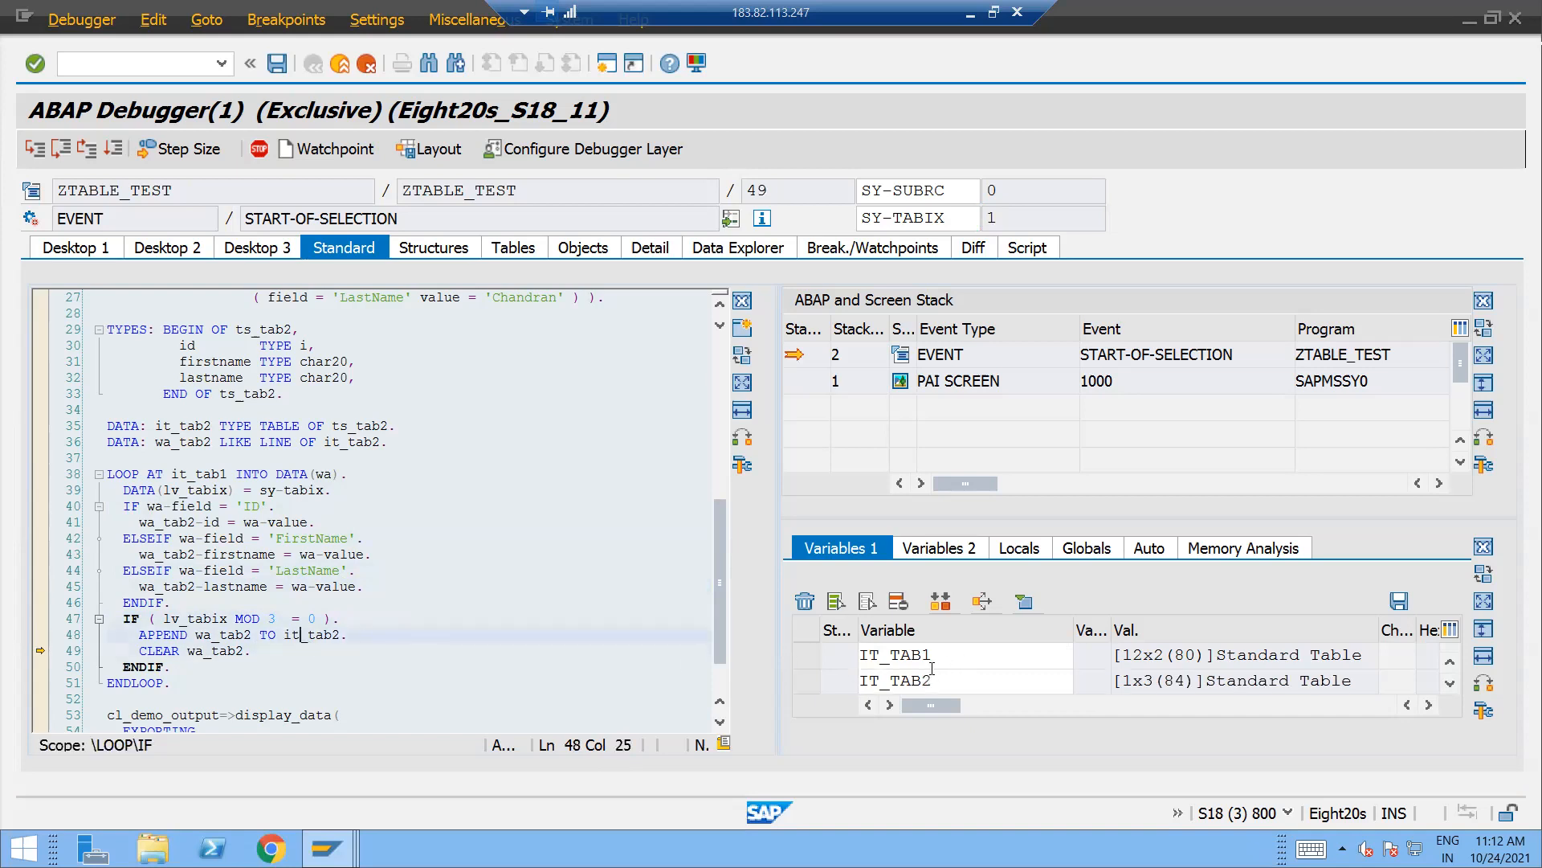
pyautogui.click(514, 248)
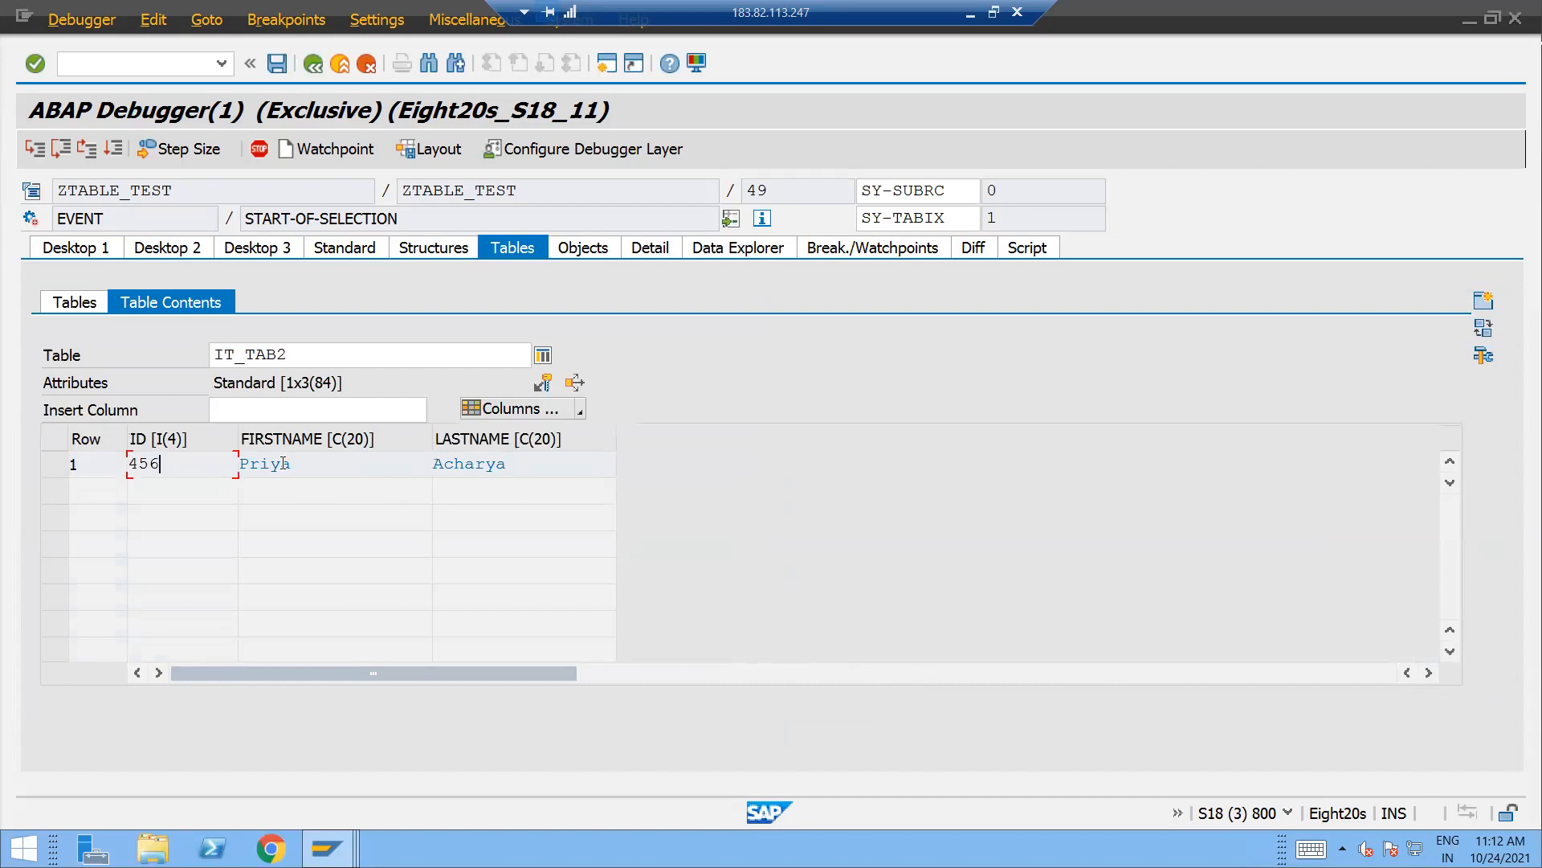
pyautogui.click(344, 248)
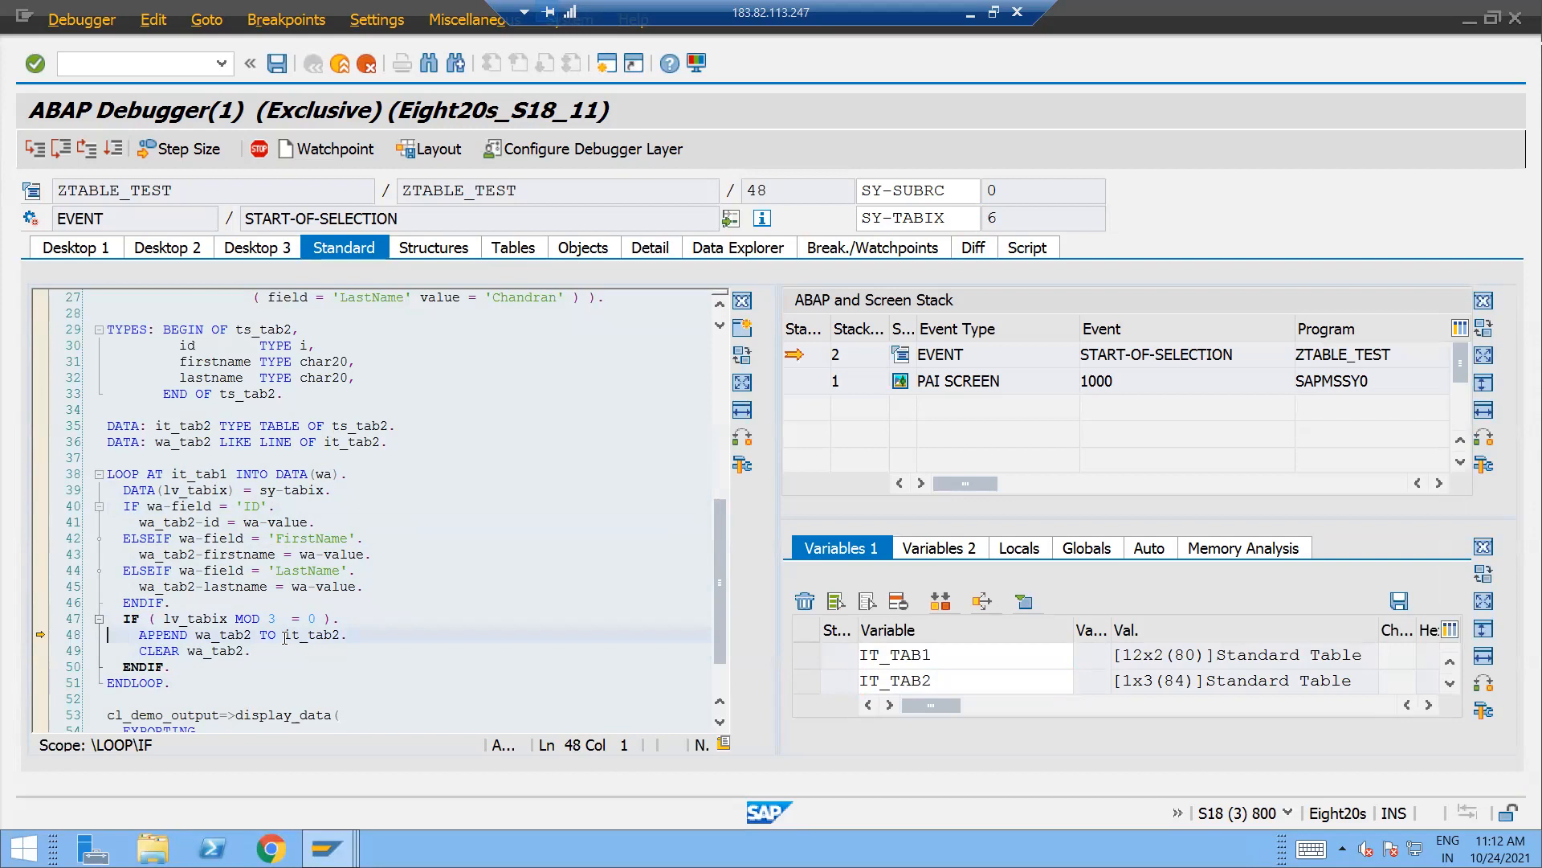
# - Show lv_tabix in Variables 1 and confirm its value is 6 at the next append
pyautogui.doubleClick(247, 618)
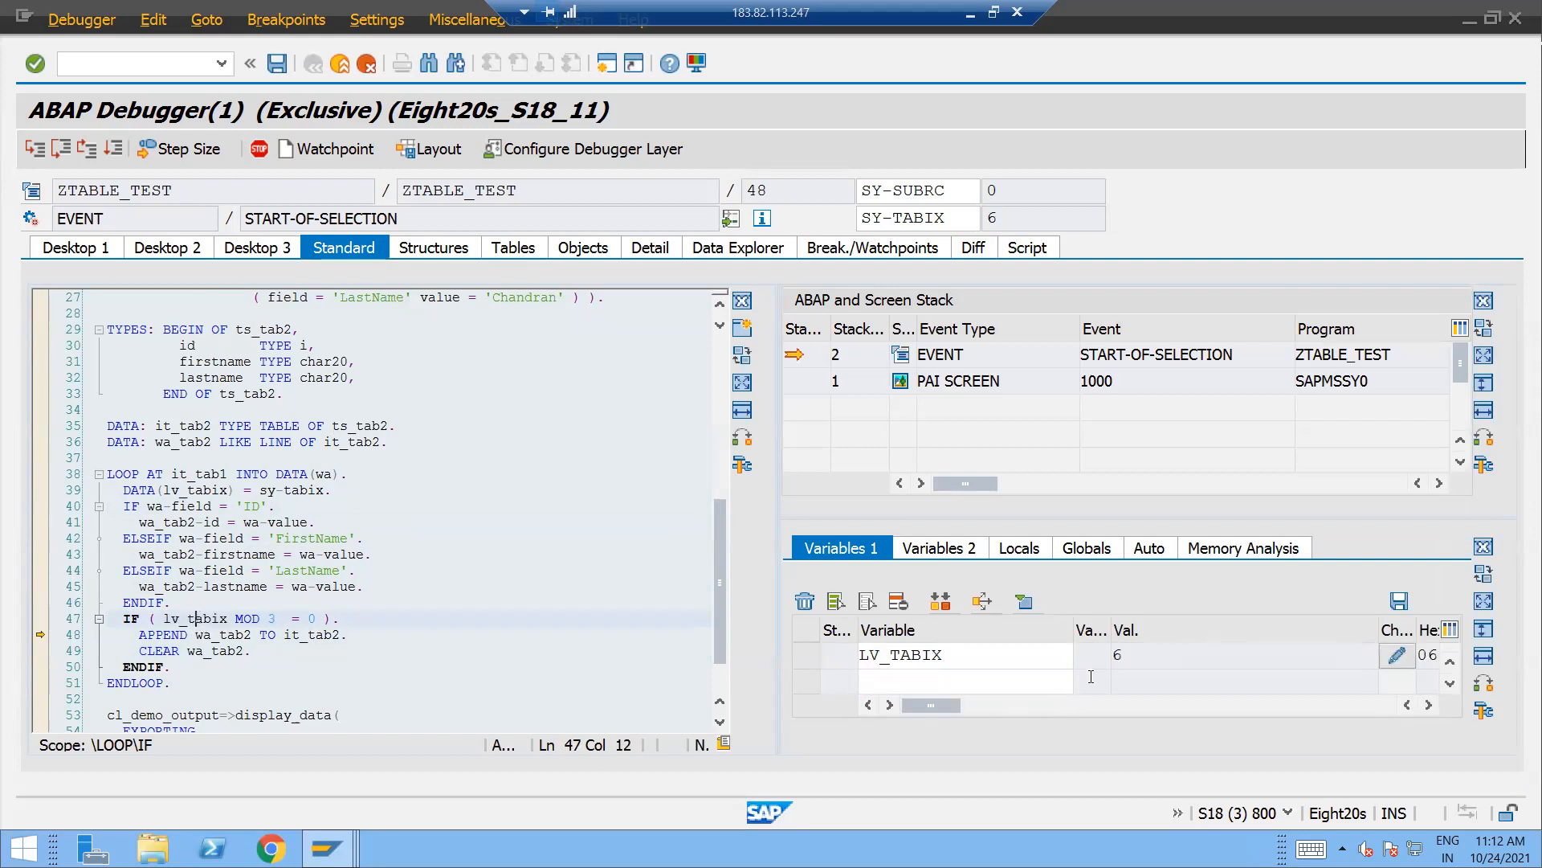
pyautogui.click(309, 619)
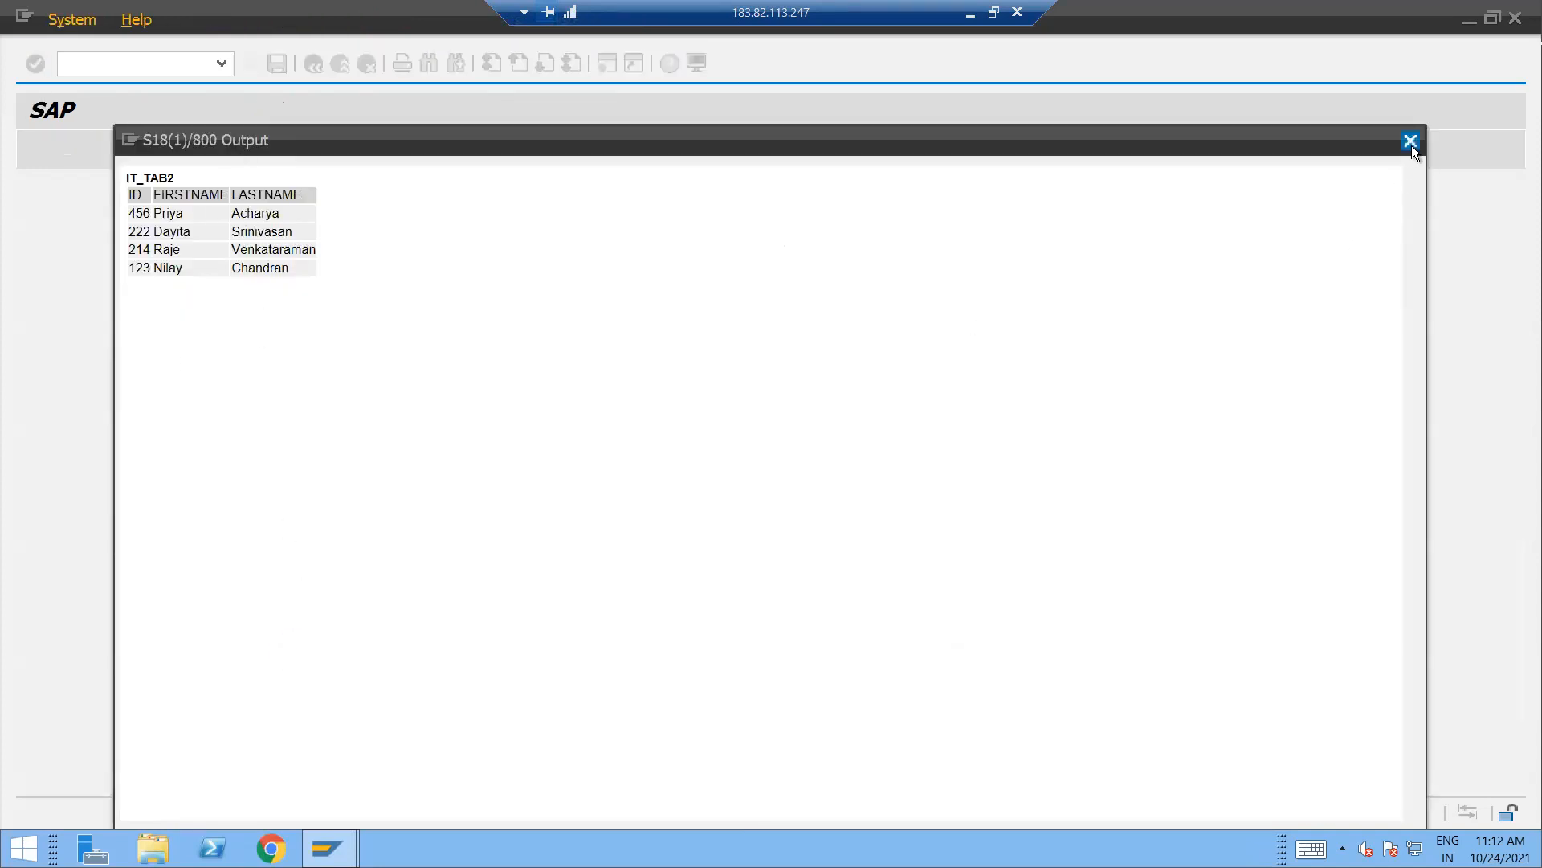
# - Close the report output window and return focus to the ZTABLE_TEST source
pyautogui.click(1411, 141)
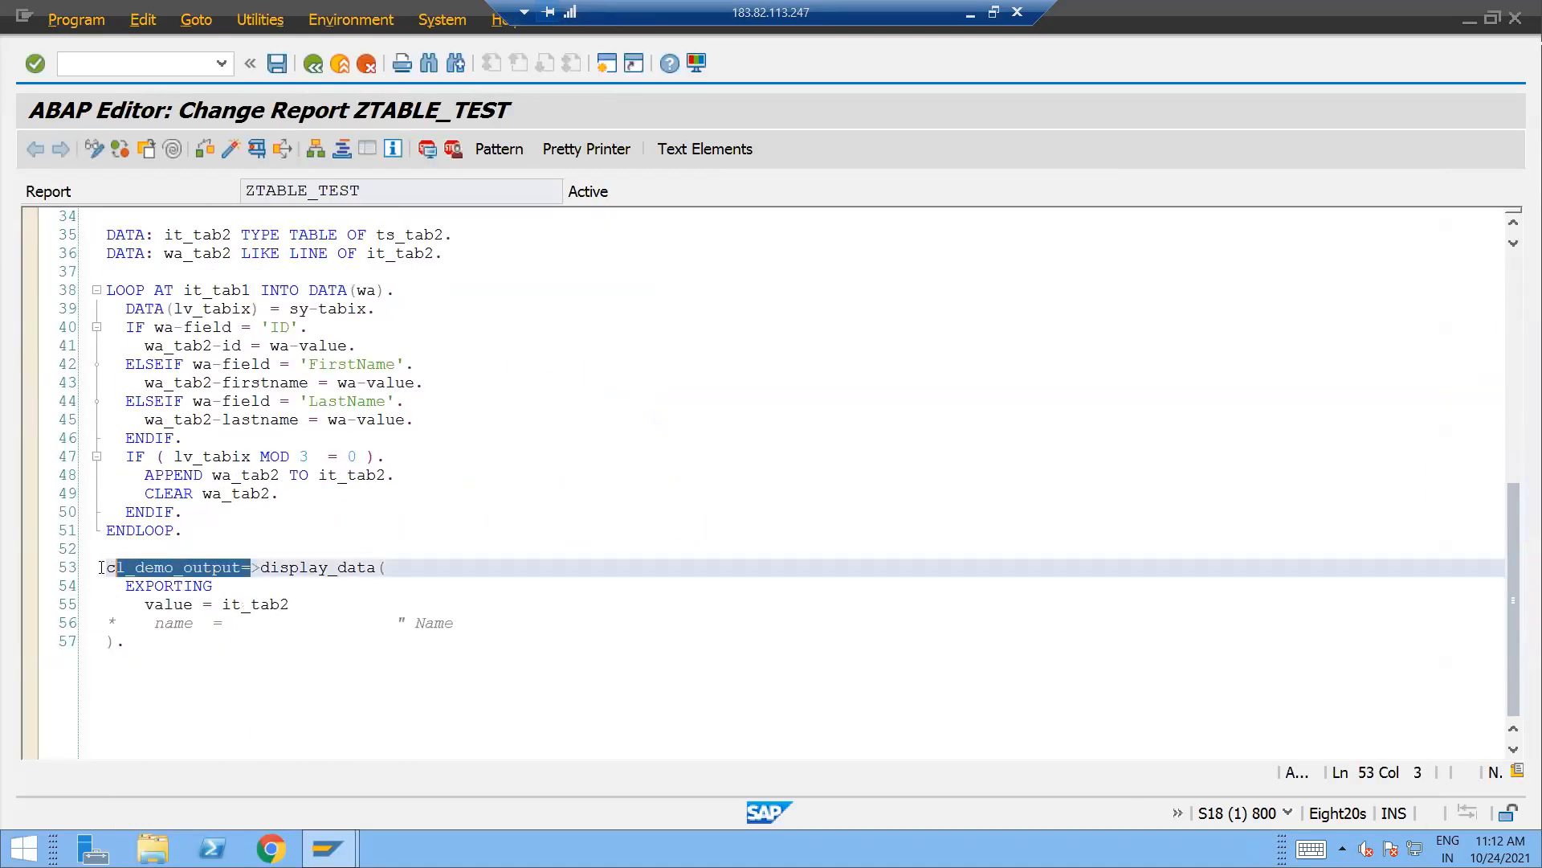
pyautogui.click(214, 585)
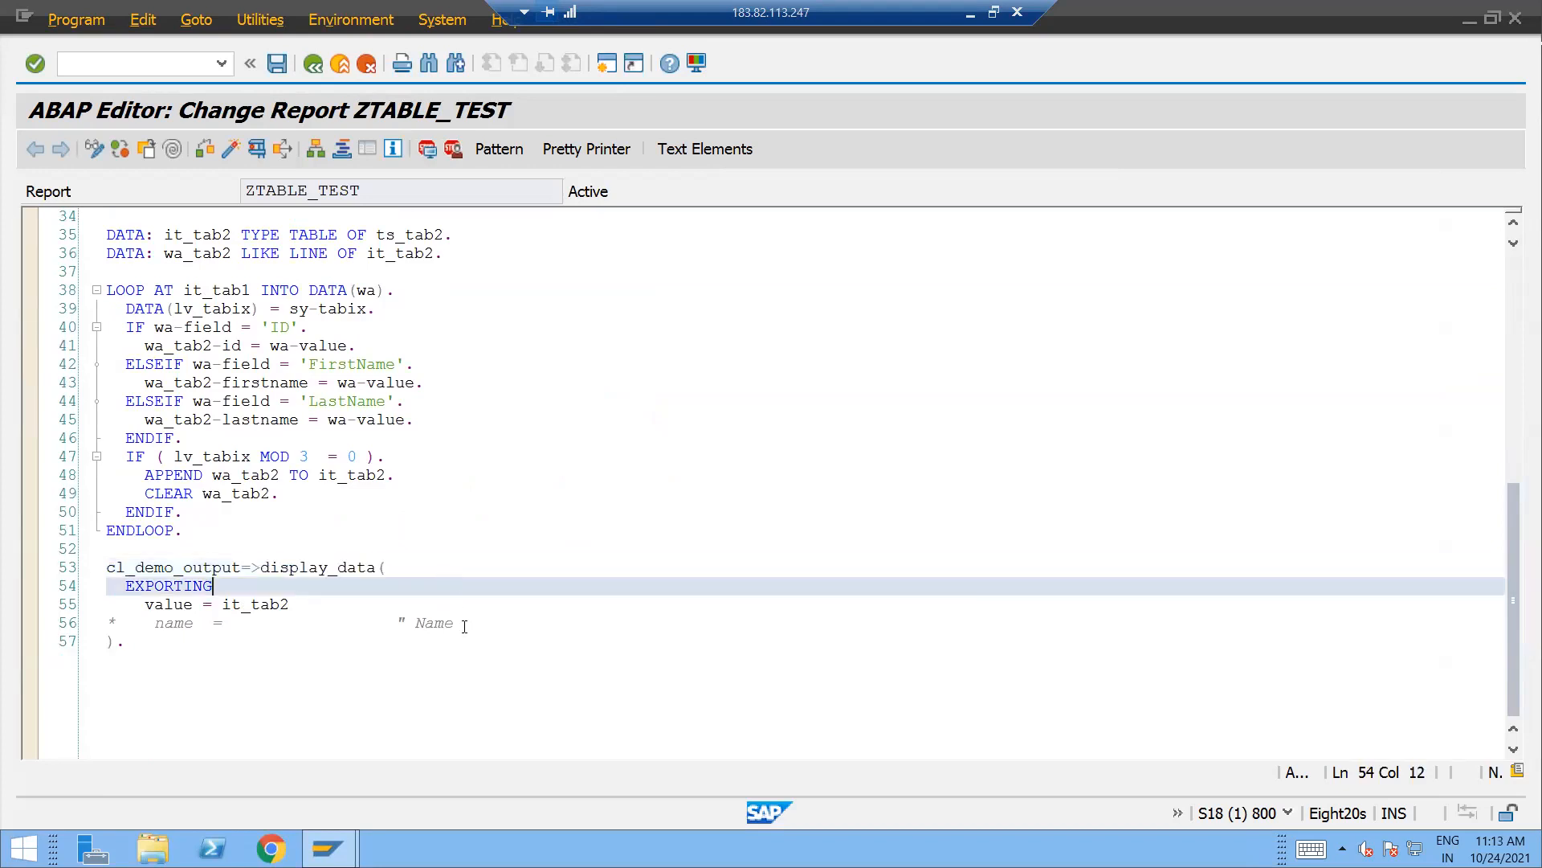
pyautogui.moveTo(1318, 16)
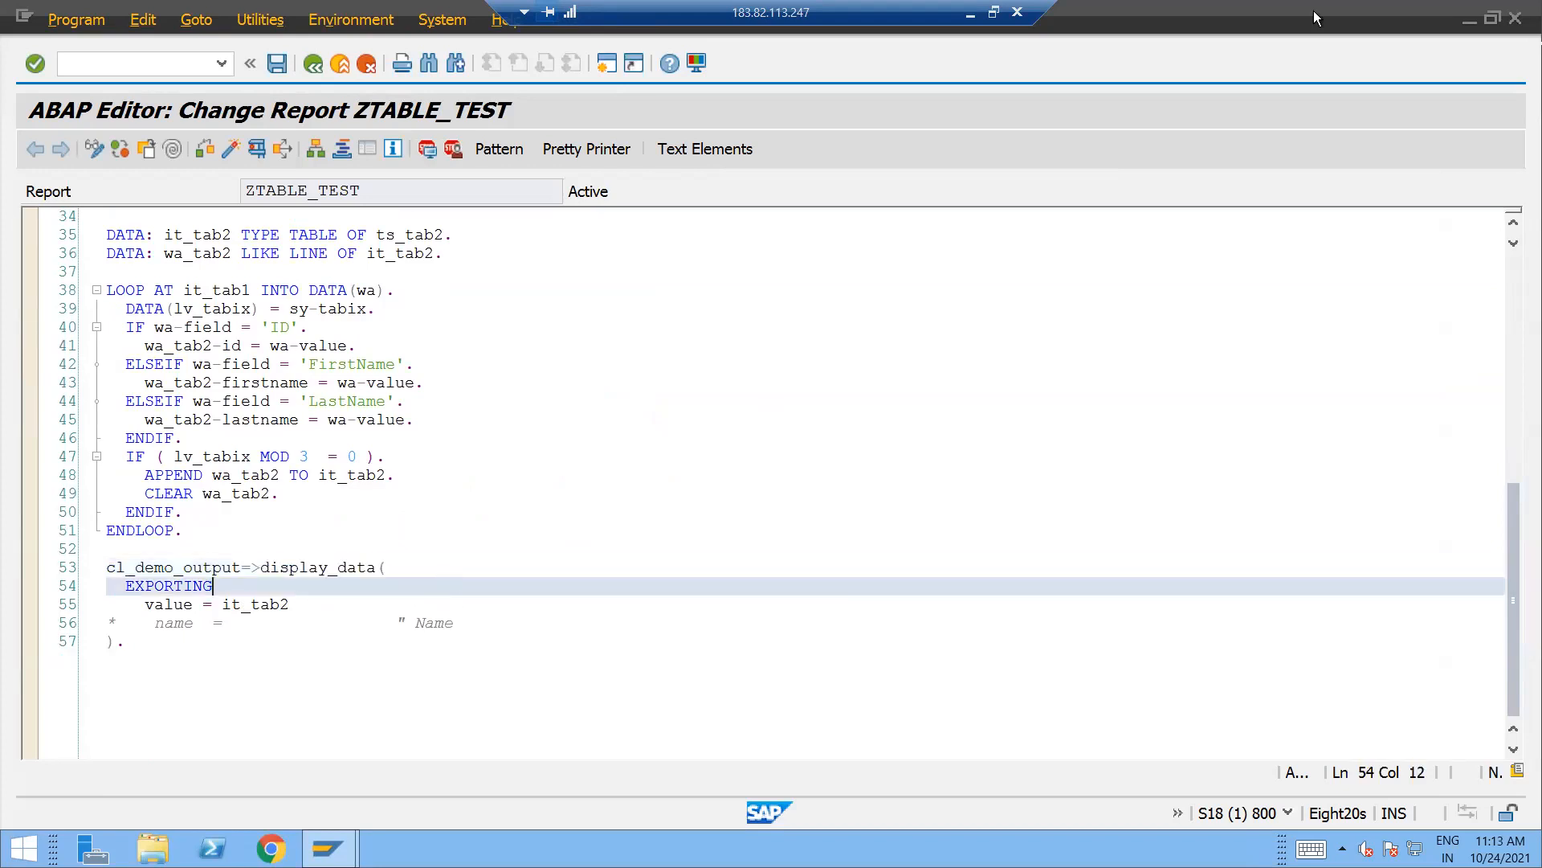